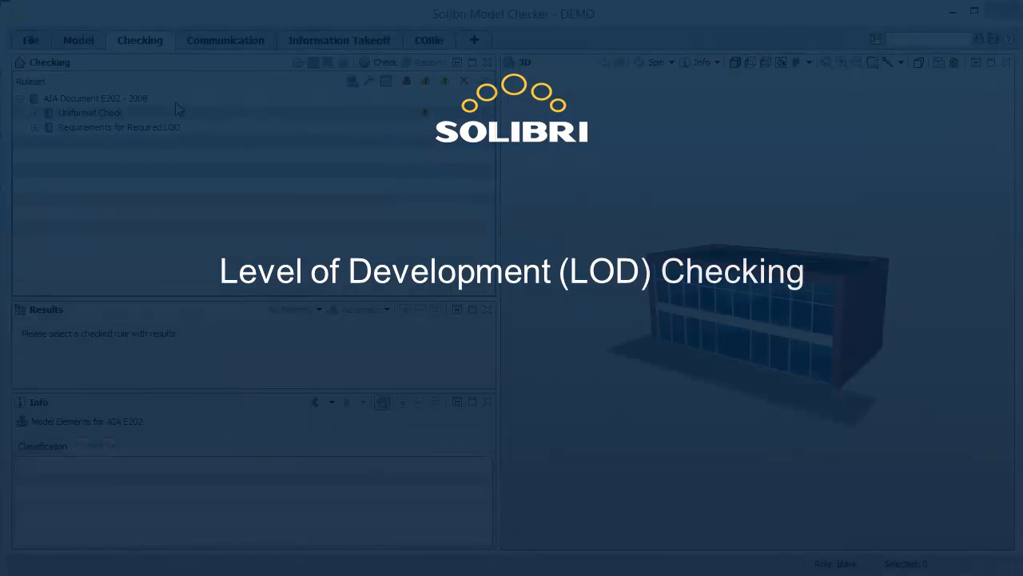
Show the Classification view and bring up the Uniformat Code classification settings
left_click(876, 39)
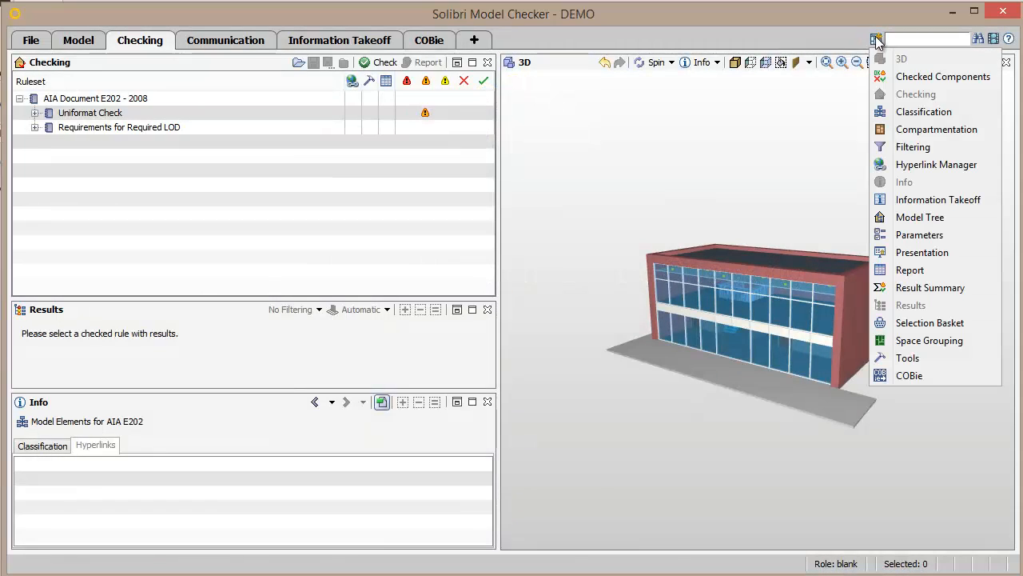
left_click(924, 112)
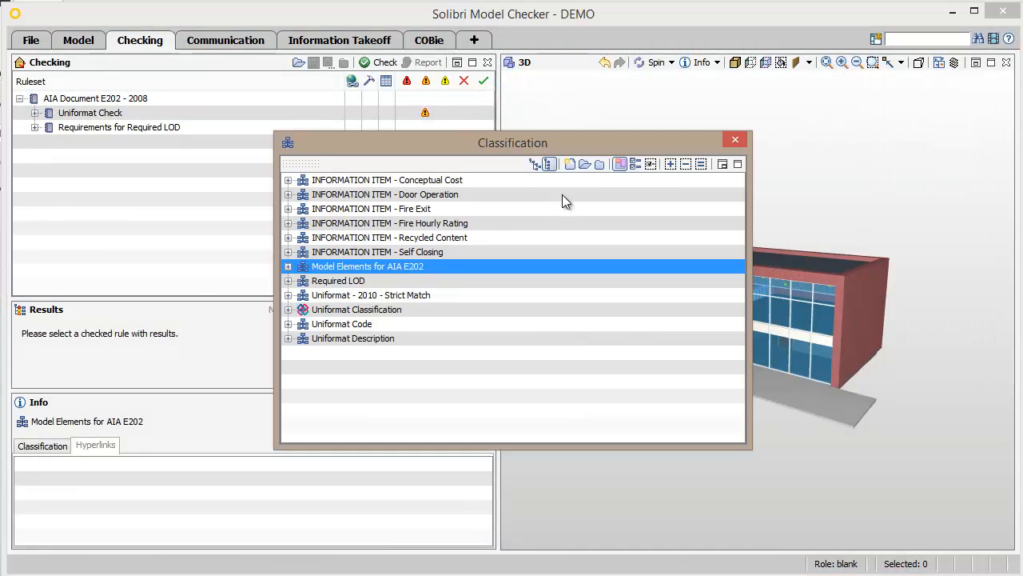
right_click(342, 323)
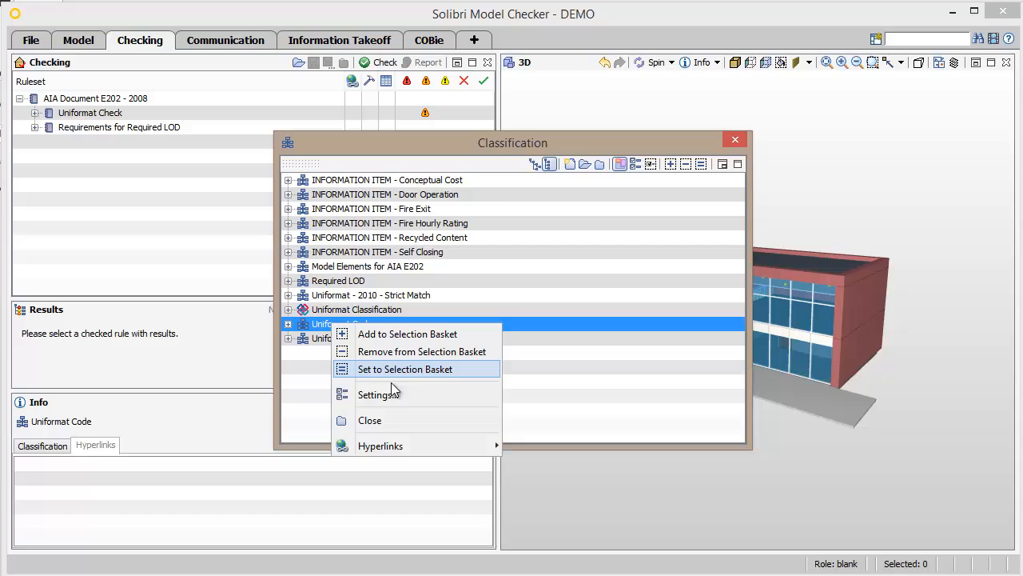
left_click(377, 393)
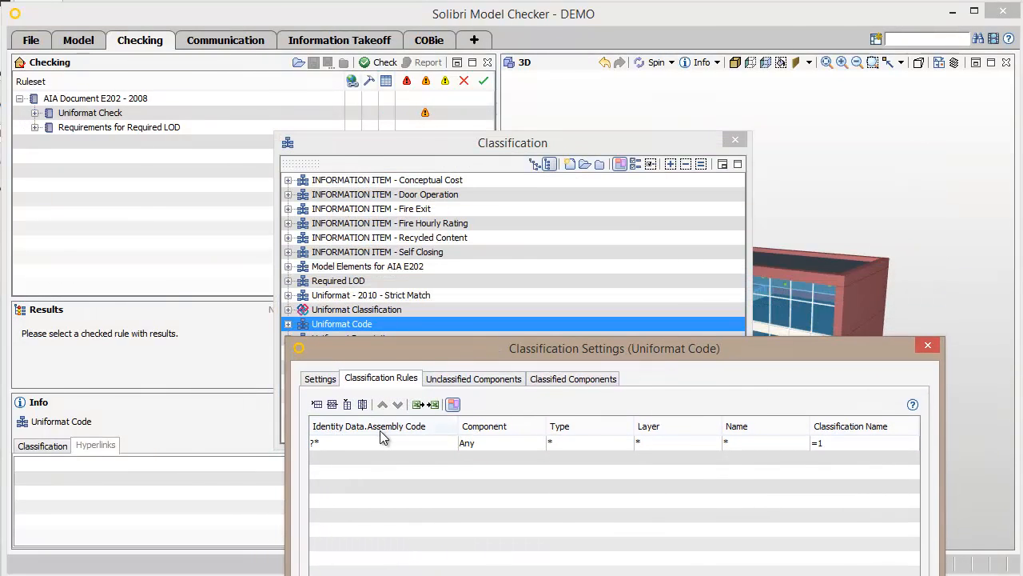
mouse_move(787, 401)
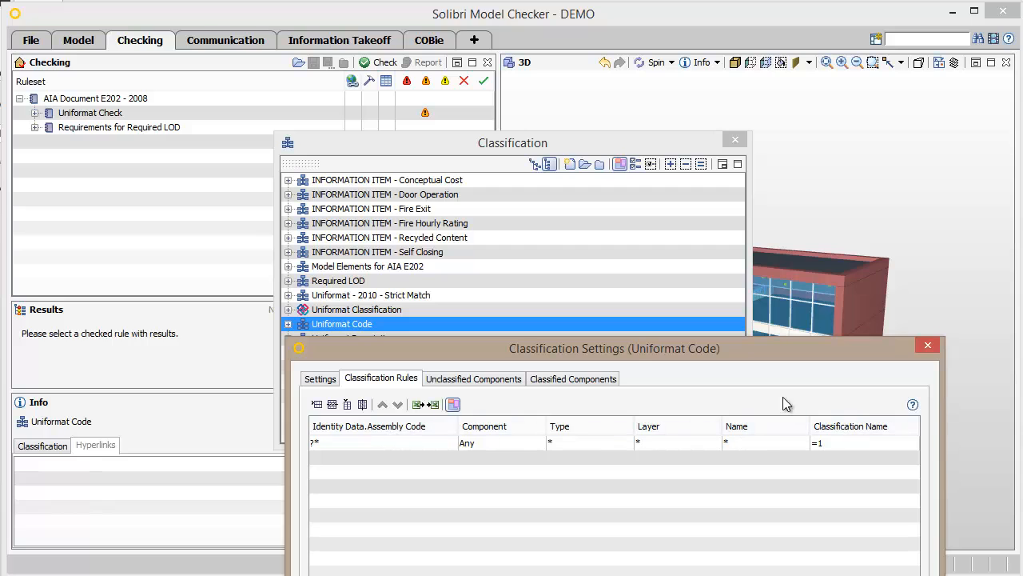
mouse_move(345, 266)
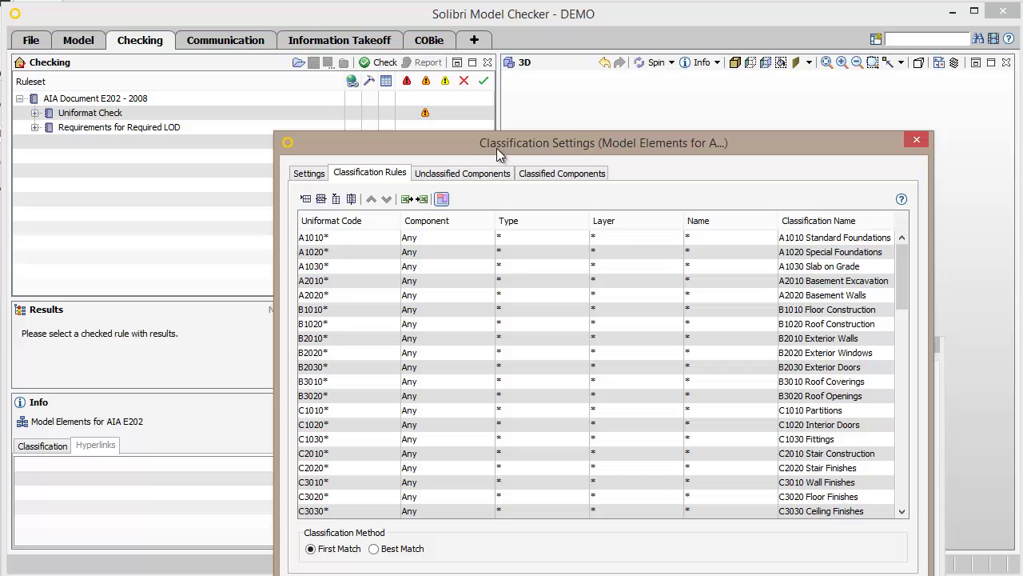
Review the classification rules, inspecting A1010 Standard Foundations and the entries below it
left_click(348, 237)
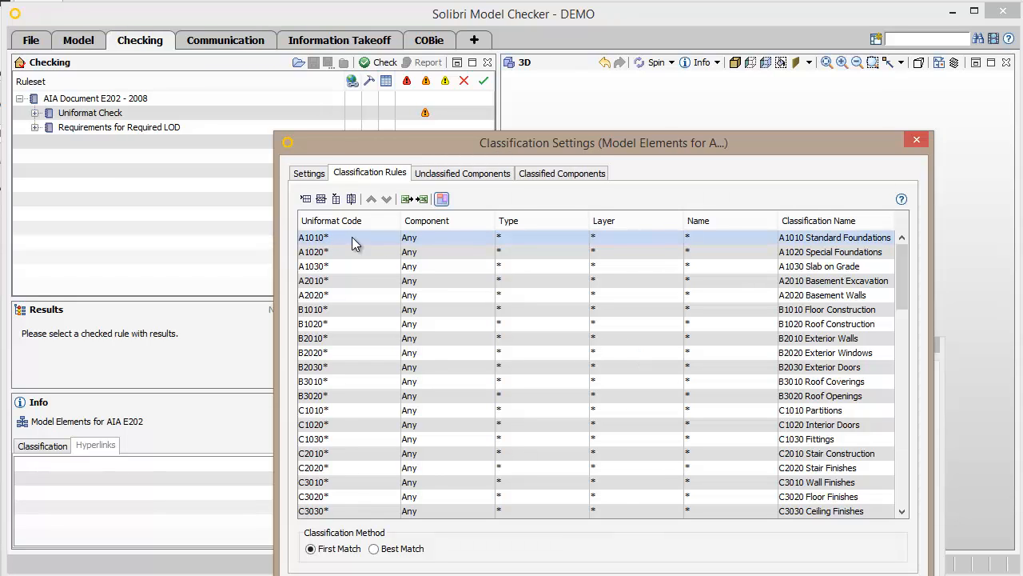
scroll("down", 3)
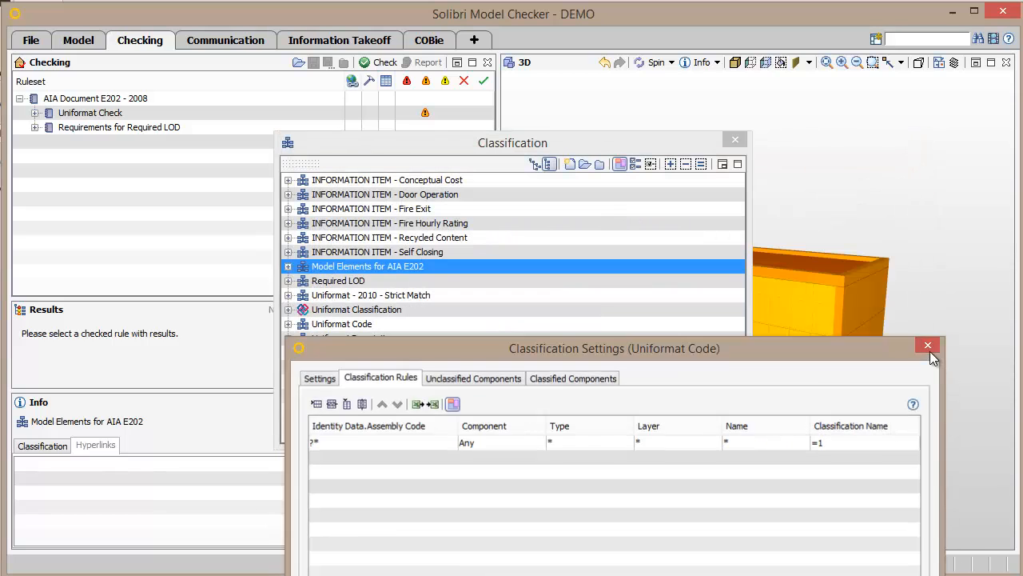
Browse B2030 Exterior Doors under Model Elements for AIA E202, viewing both door components
left_click(928, 346)
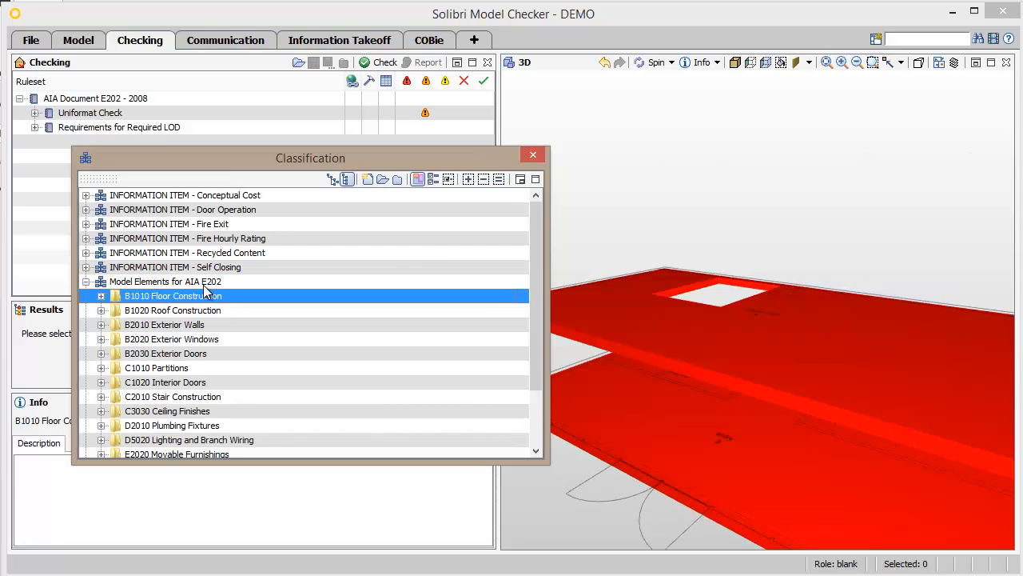
left_click(164, 353)
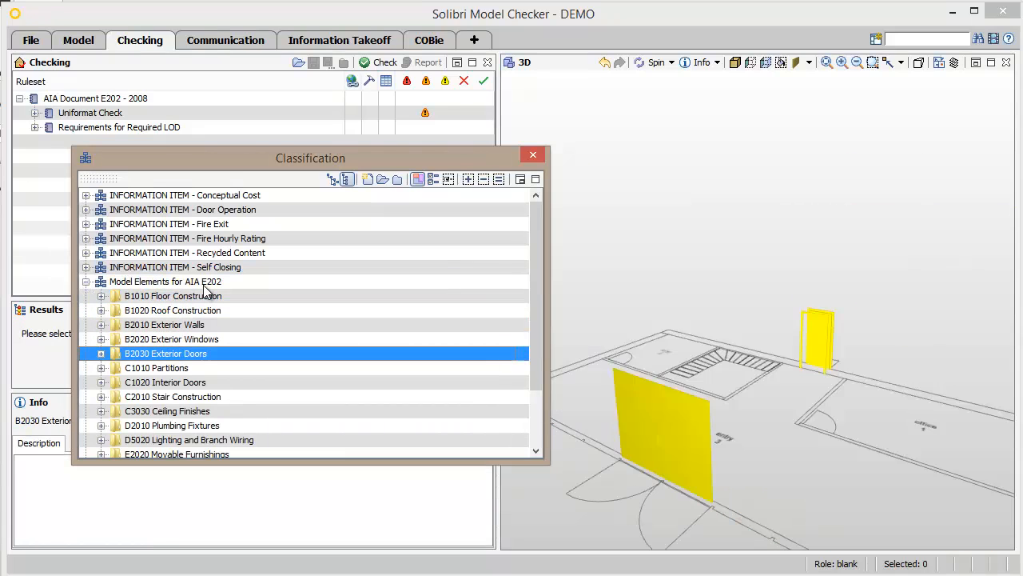
left_click(173, 396)
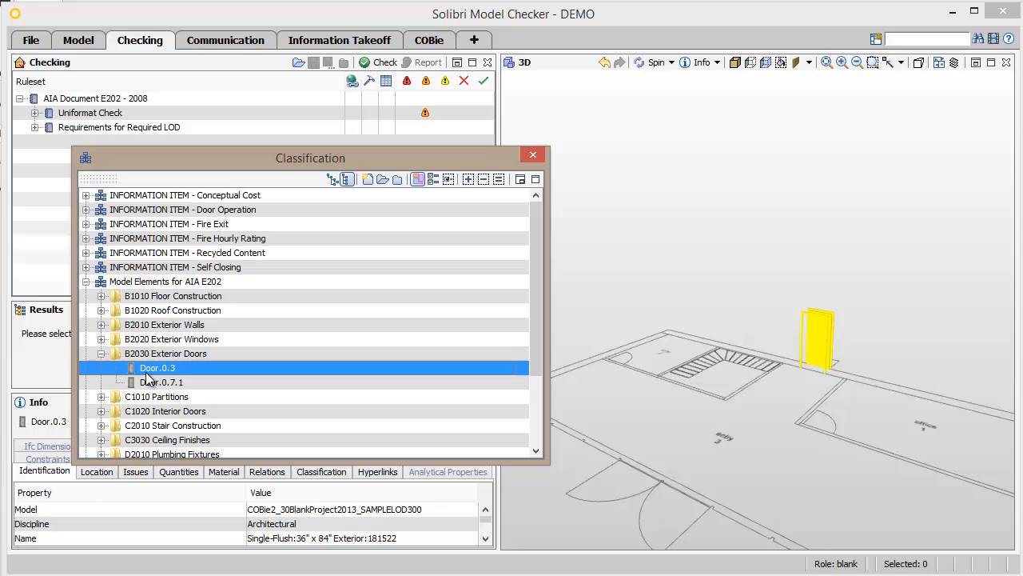
left_click(160, 382)
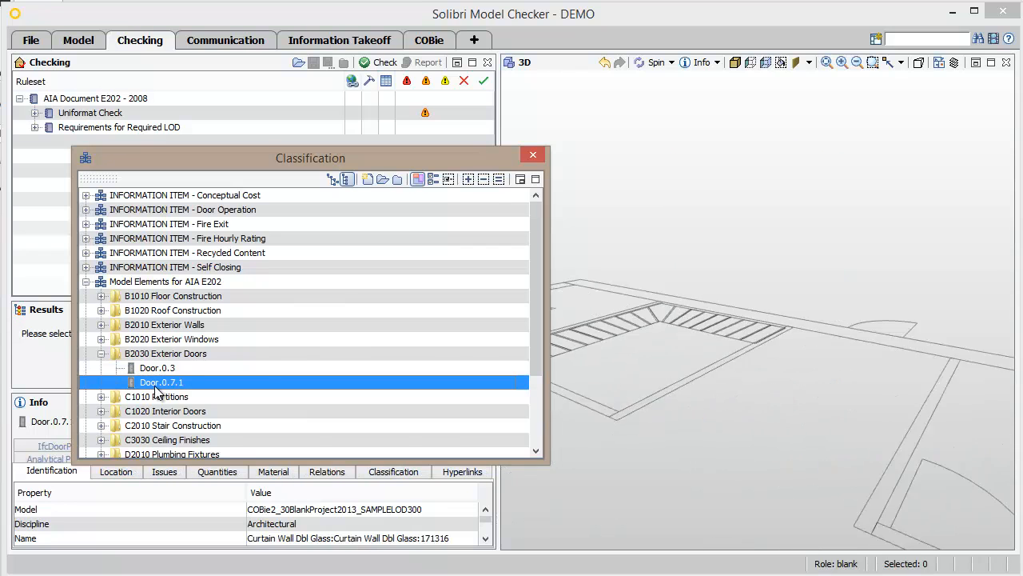
left_click_drag(310, 159, 713, 240)
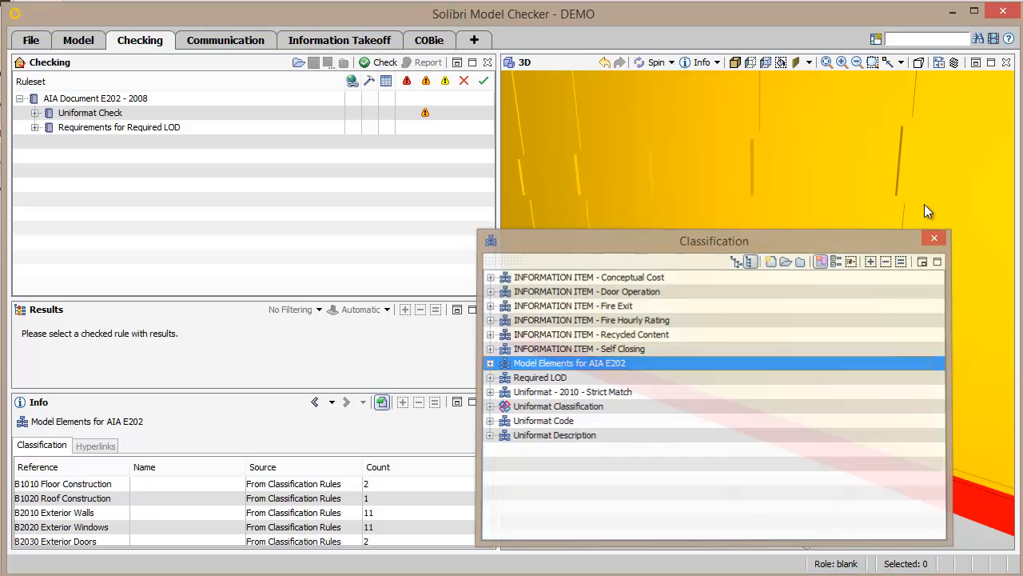
Show results of the 'Components must have Uniformat Code' rule in the Uniformat Check ruleset
left_click(934, 237)
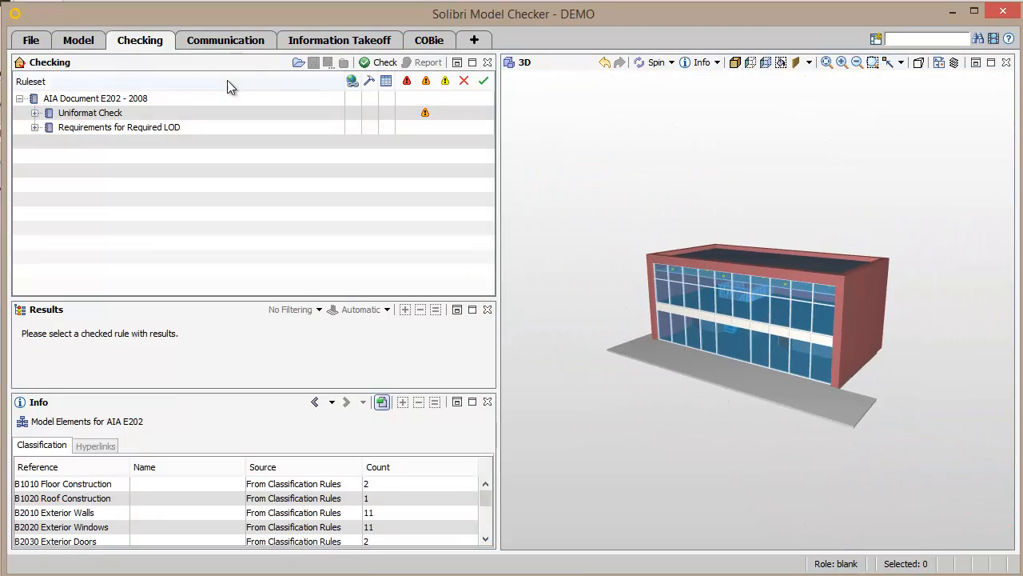
left_click(35, 112)
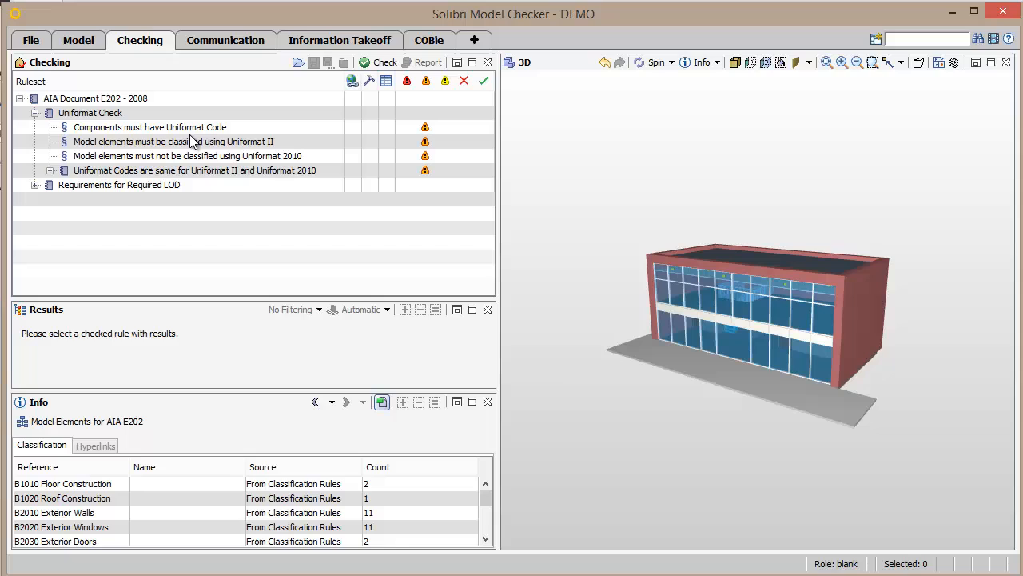
mouse_move(174, 129)
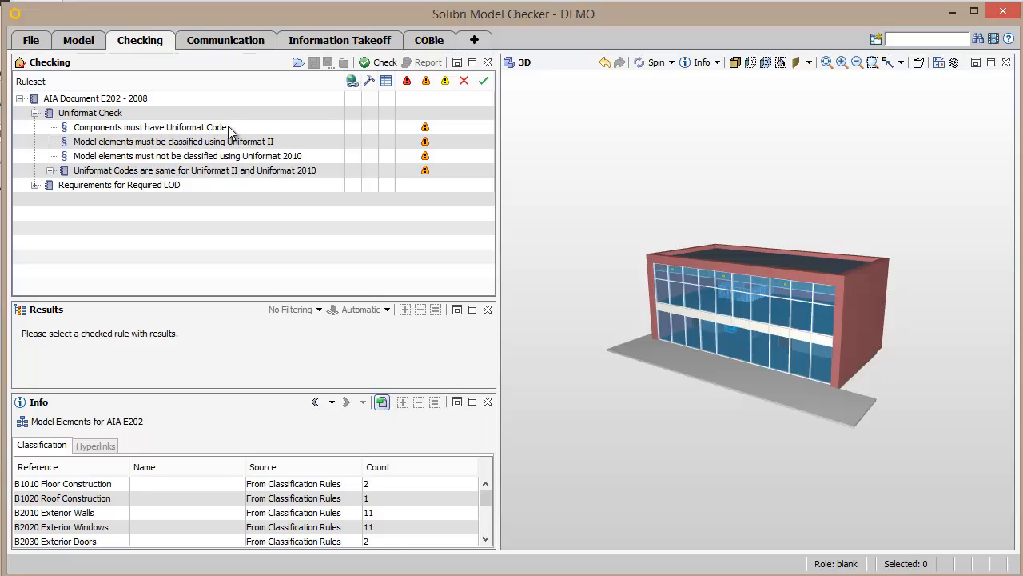
left_click(150, 128)
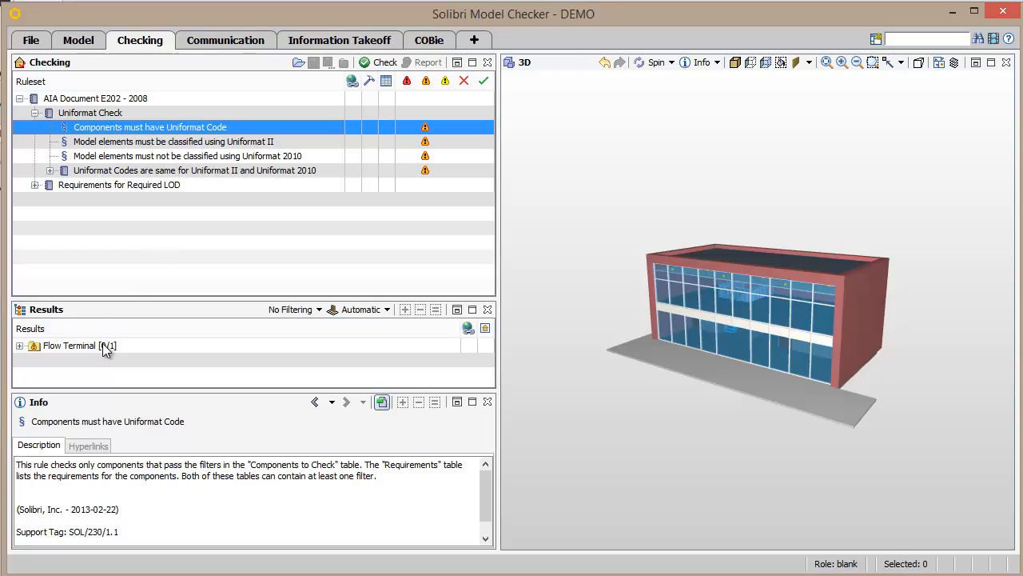
Record the sink's undefined Uniformat Code issue as Rejected in its Issue Details
left_click(20, 346)
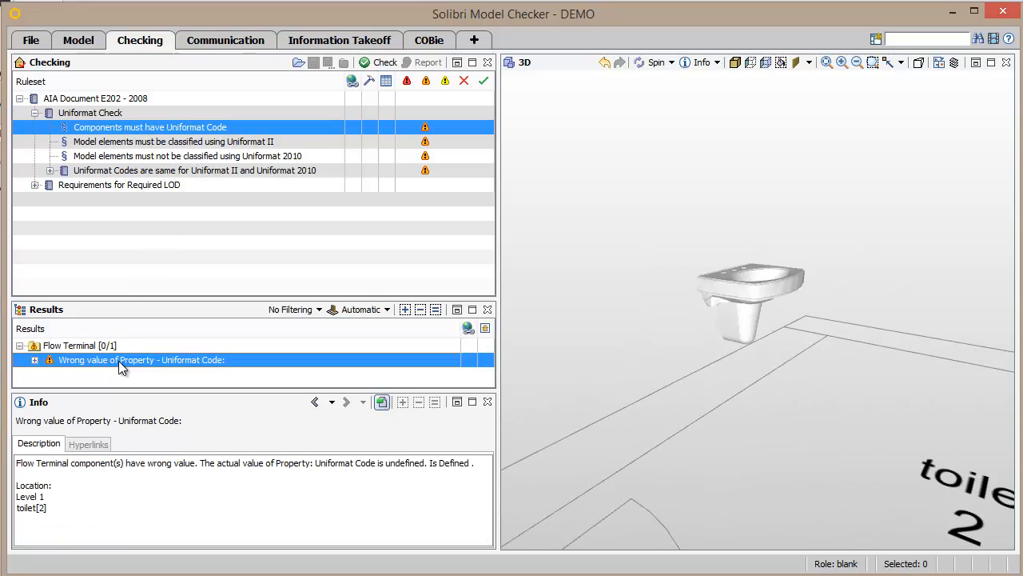
left_click(35, 360)
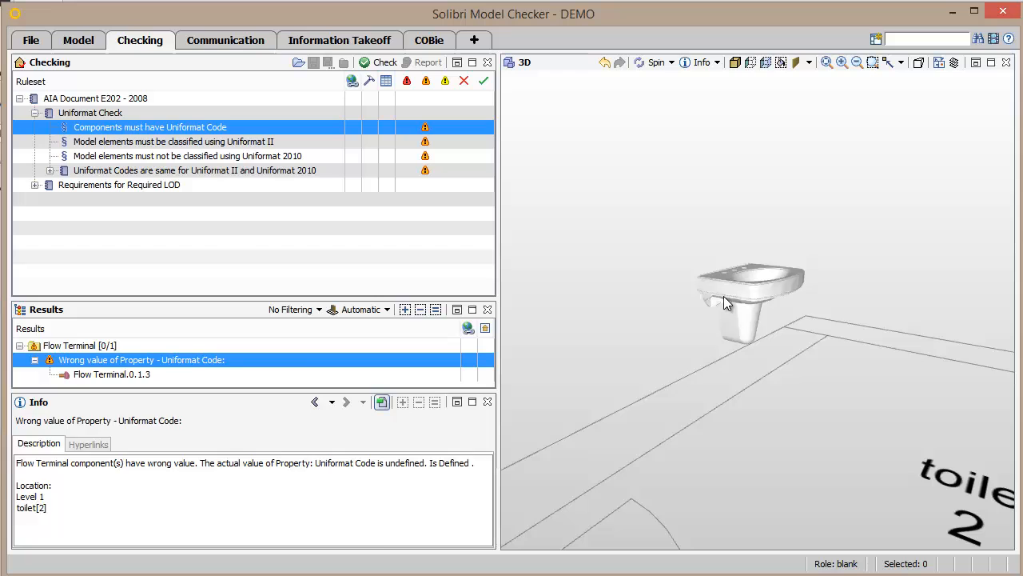
left_click(112, 374)
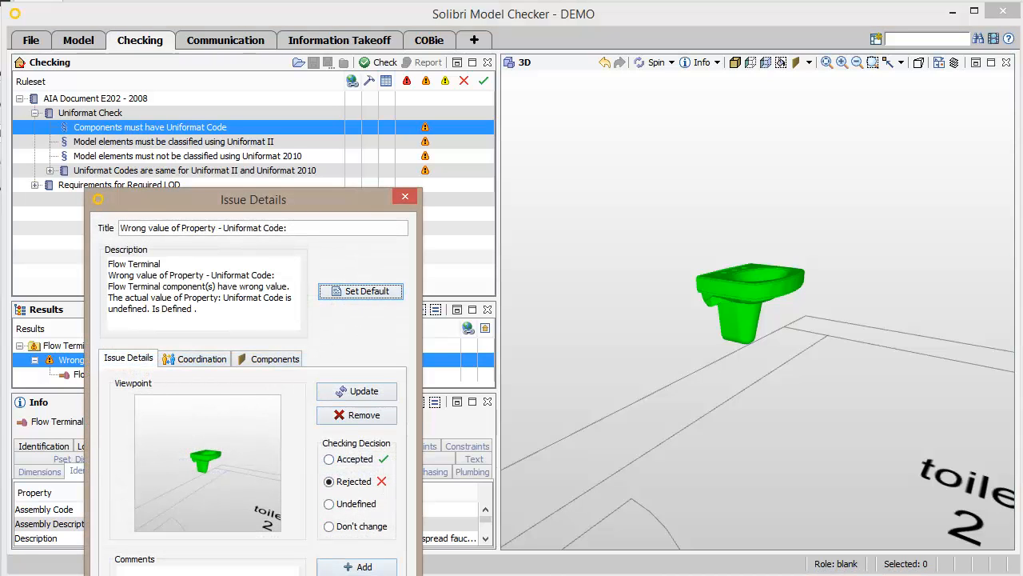
left_click(404, 196)
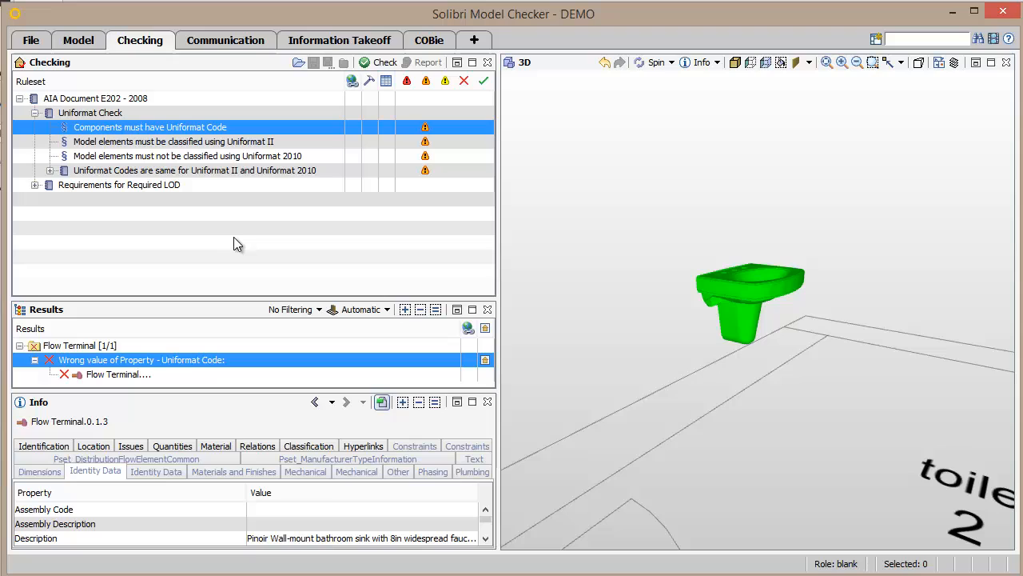
mouse_move(236, 222)
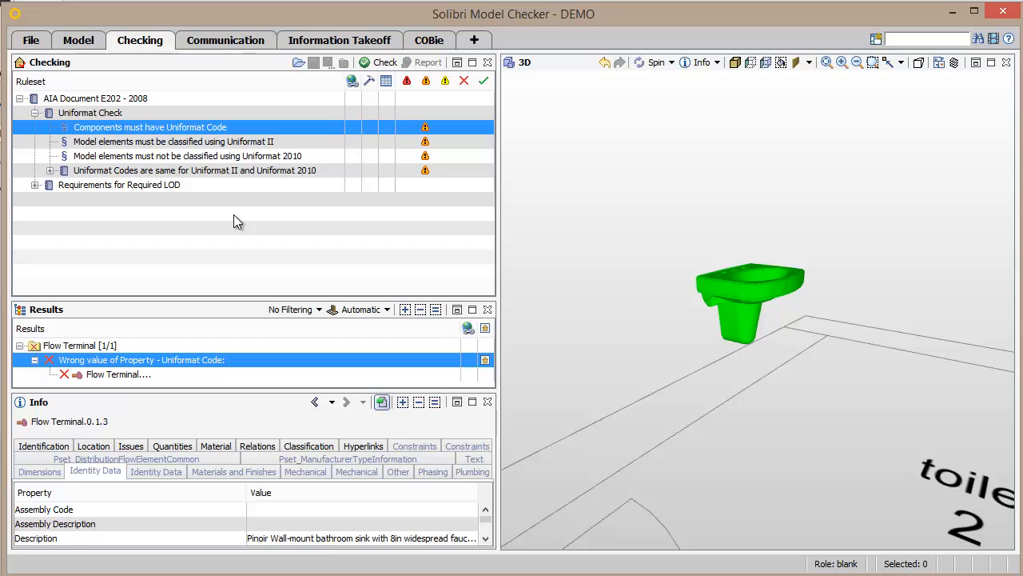
mouse_move(256, 185)
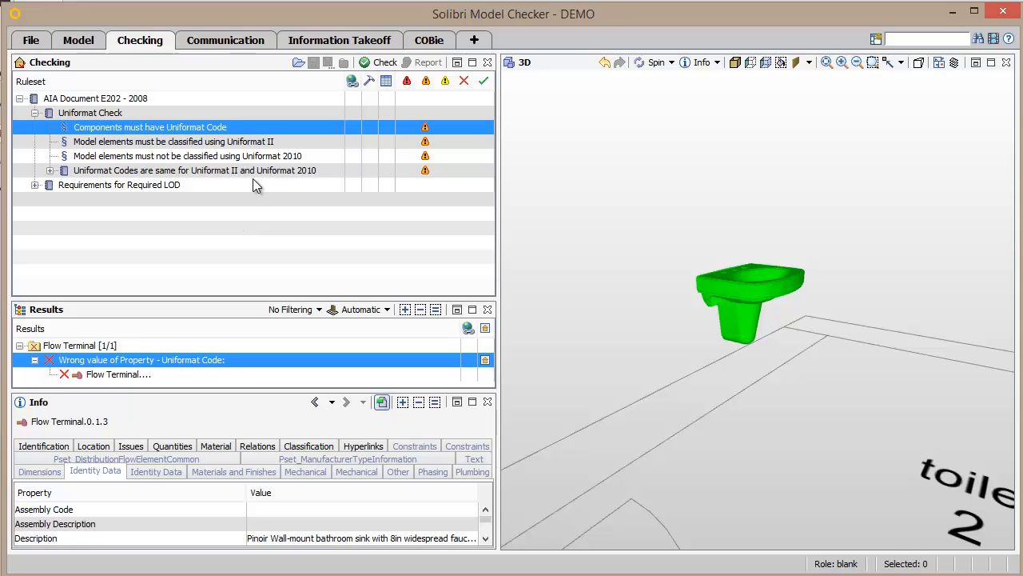
Set the slab's wrong Uniformat 2010 value issue to Rejected in Issue Details
left_click(187, 155)
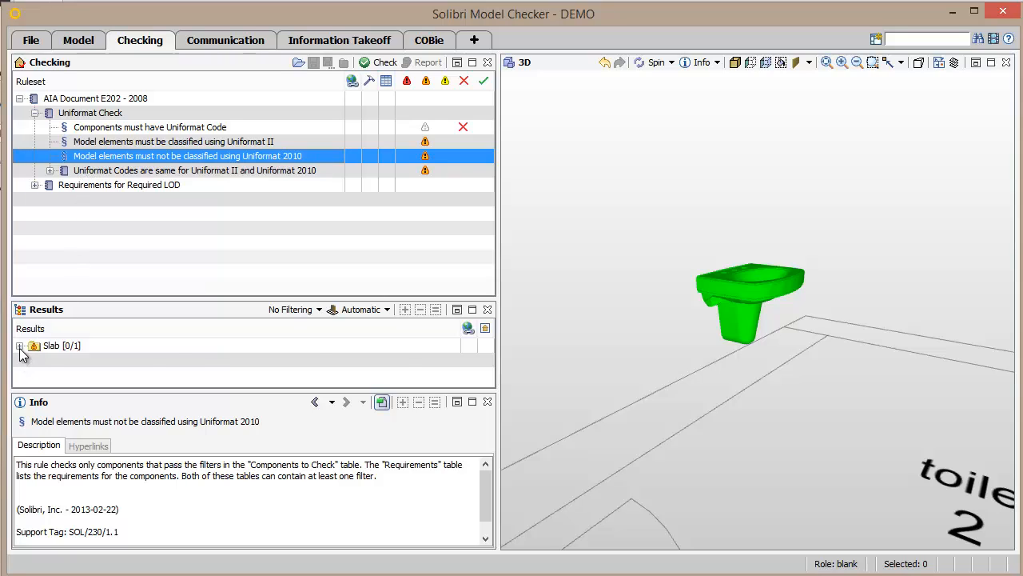
left_click(19, 346)
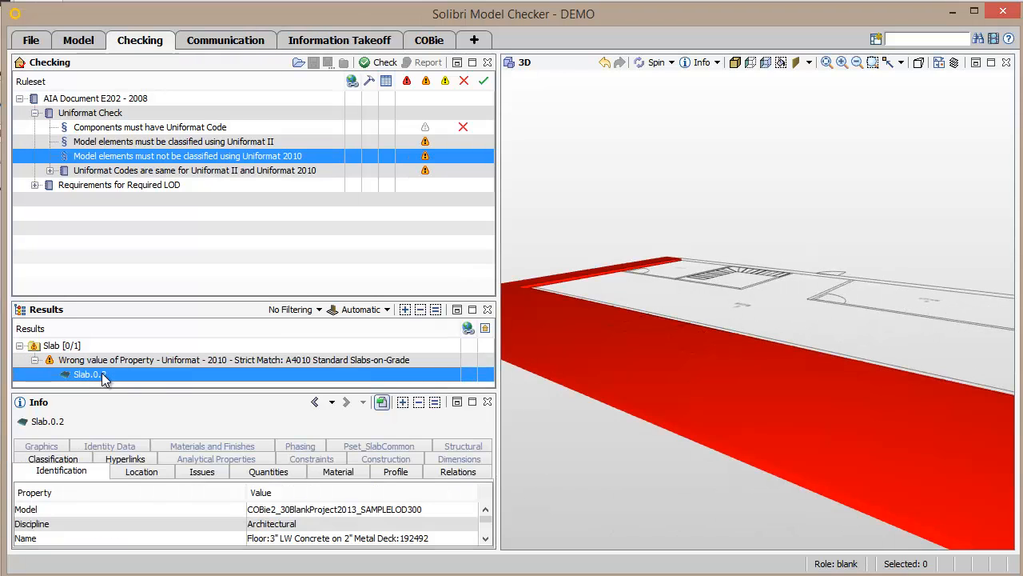
left_click(109, 470)
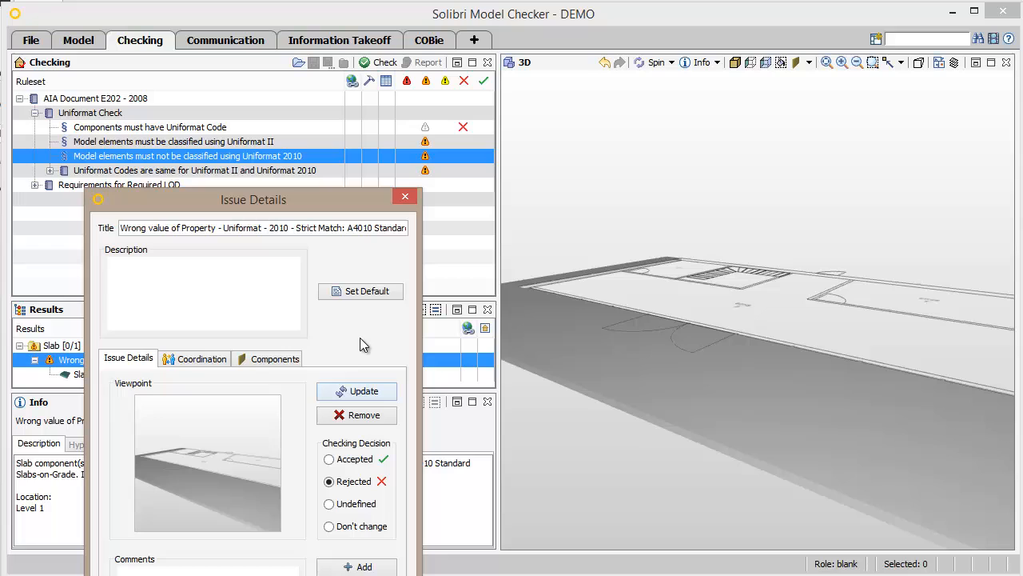
left_click(362, 291)
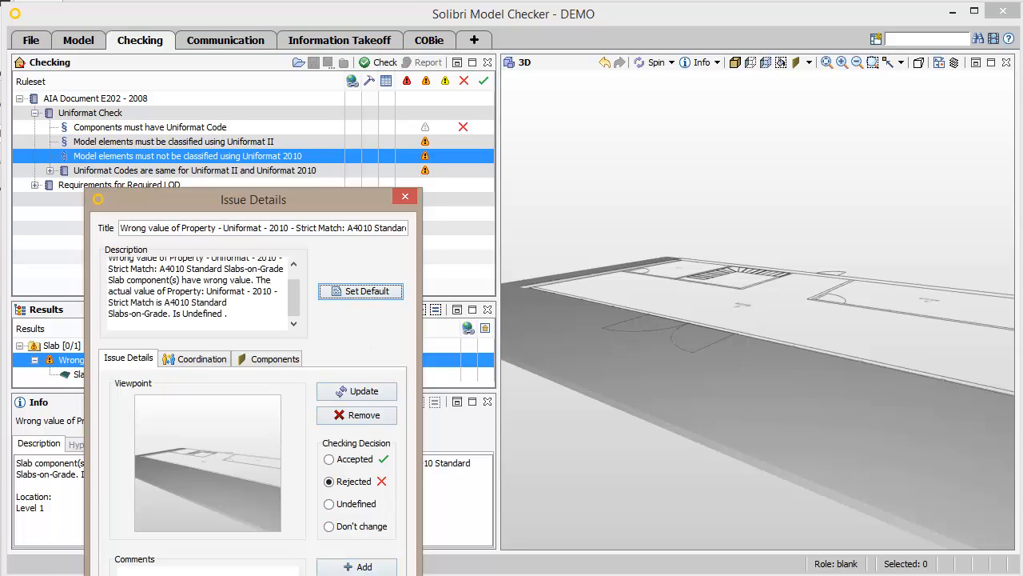
left_click(404, 195)
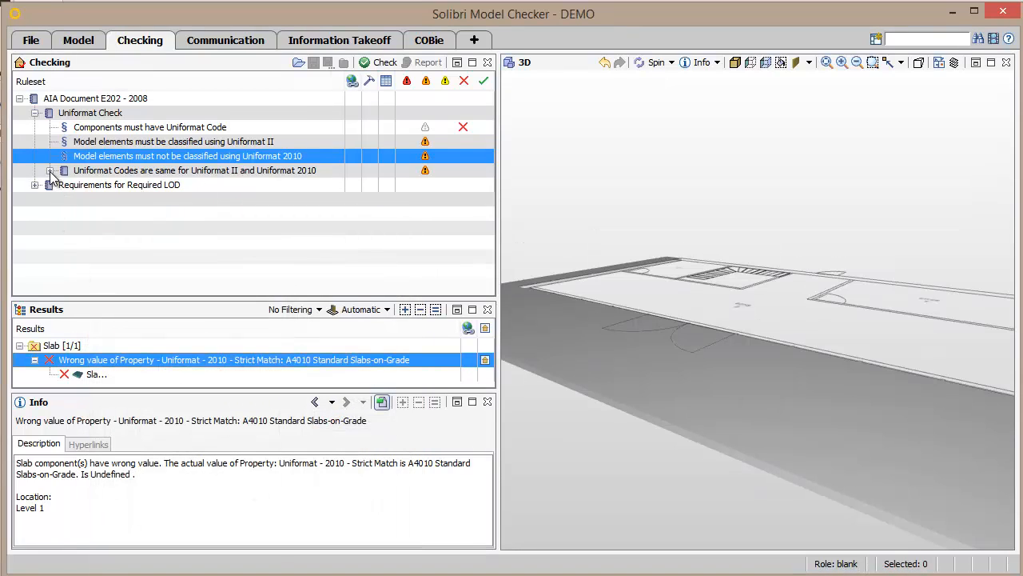
Show the C1020 Interior Doors result where a door's description reads Interior Windows, zooming to it in 3D
left_click(49, 169)
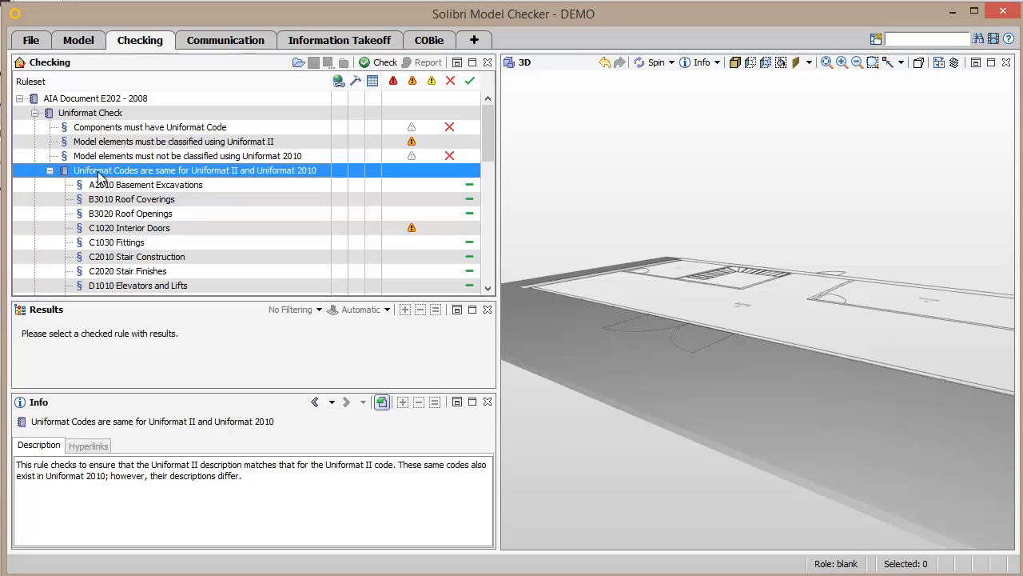
left_click(128, 228)
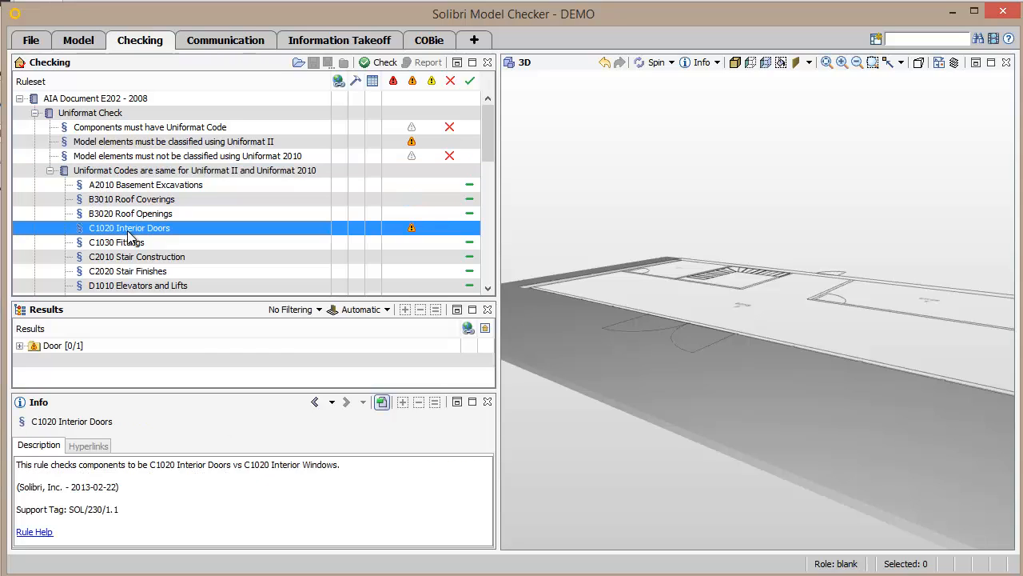
mouse_move(147, 467)
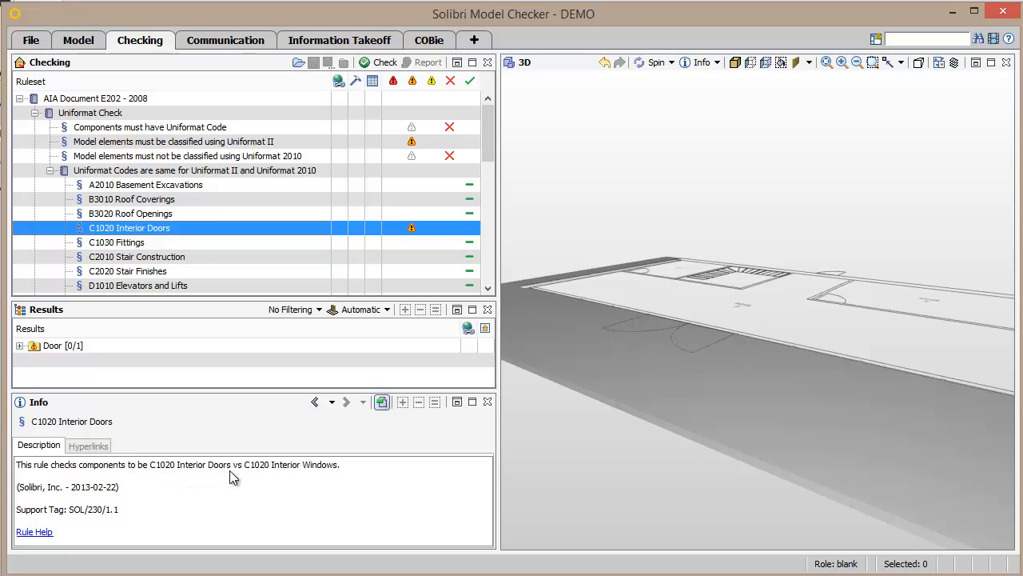
mouse_move(252, 478)
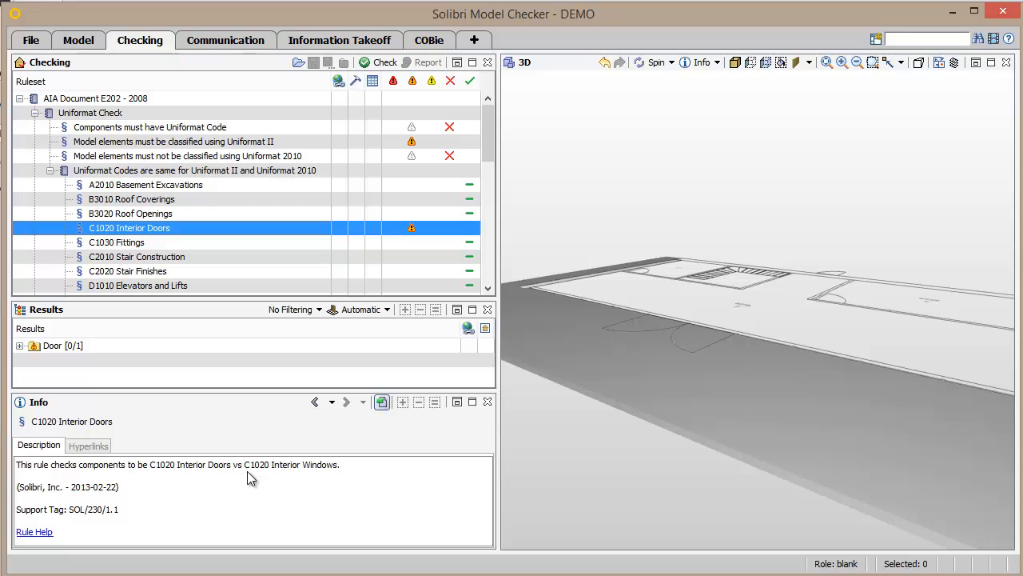
mouse_move(265, 457)
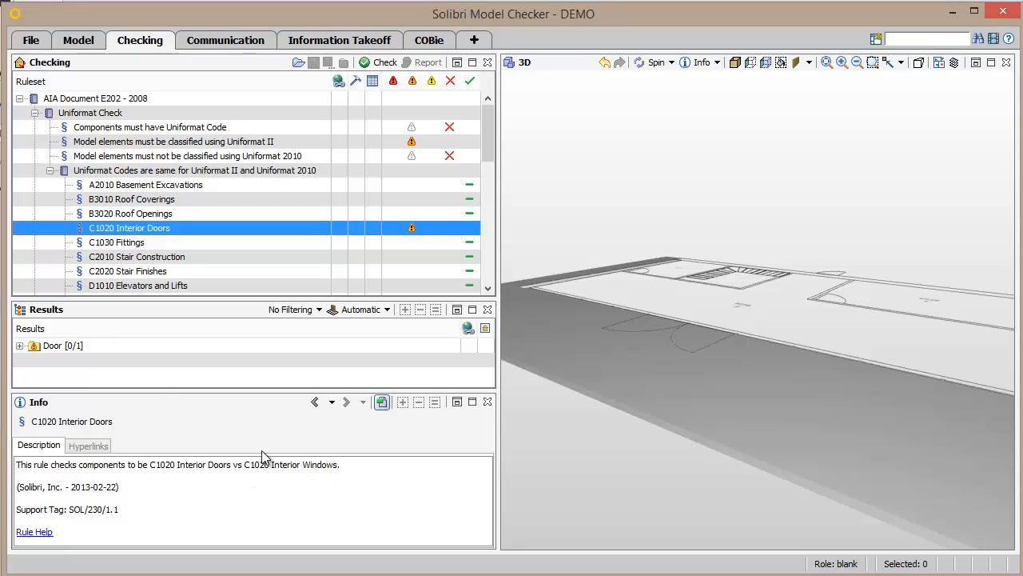
left_click(19, 345)
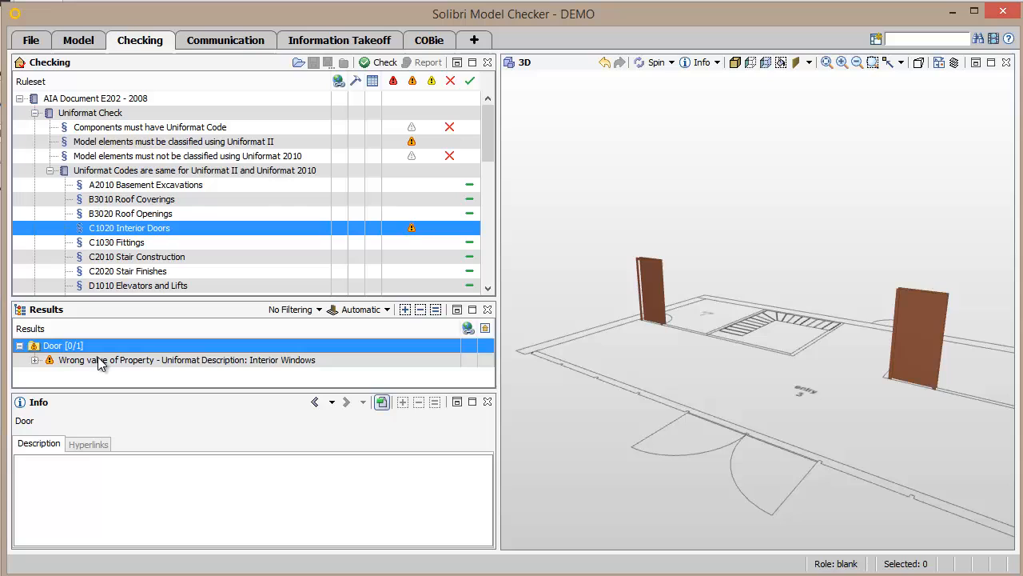
left_click(37, 360)
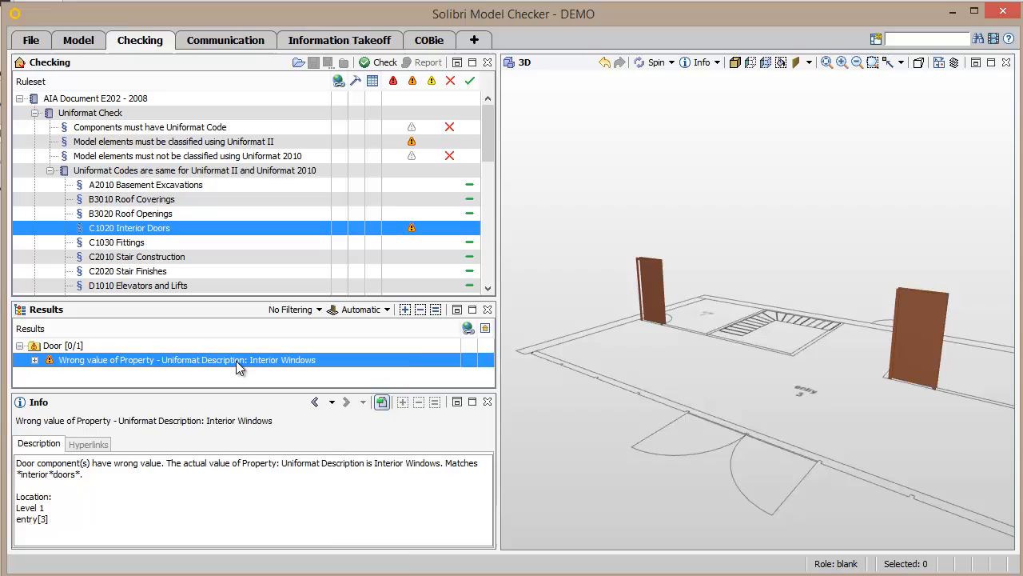
double_click(192, 360)
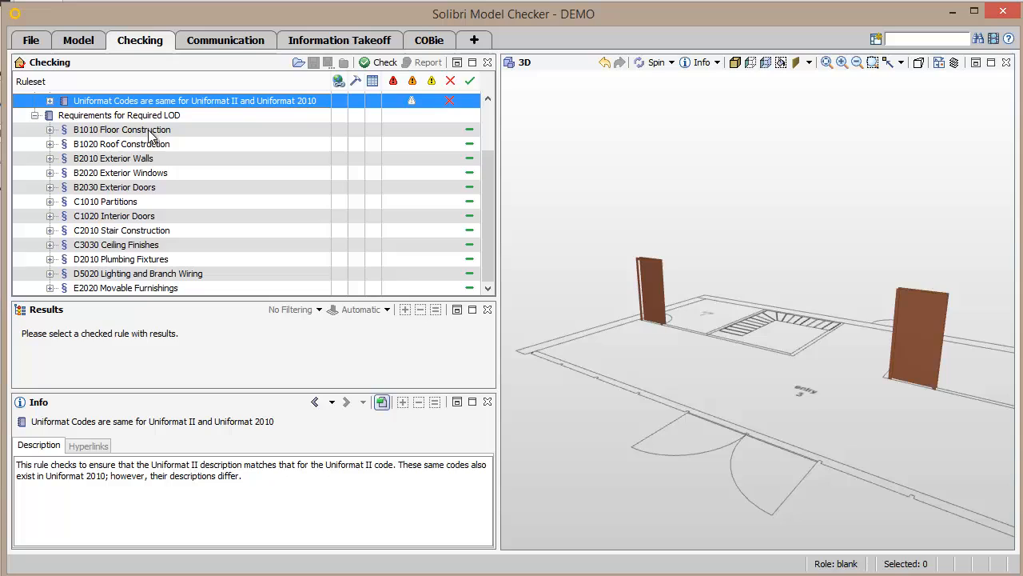
mouse_move(50, 221)
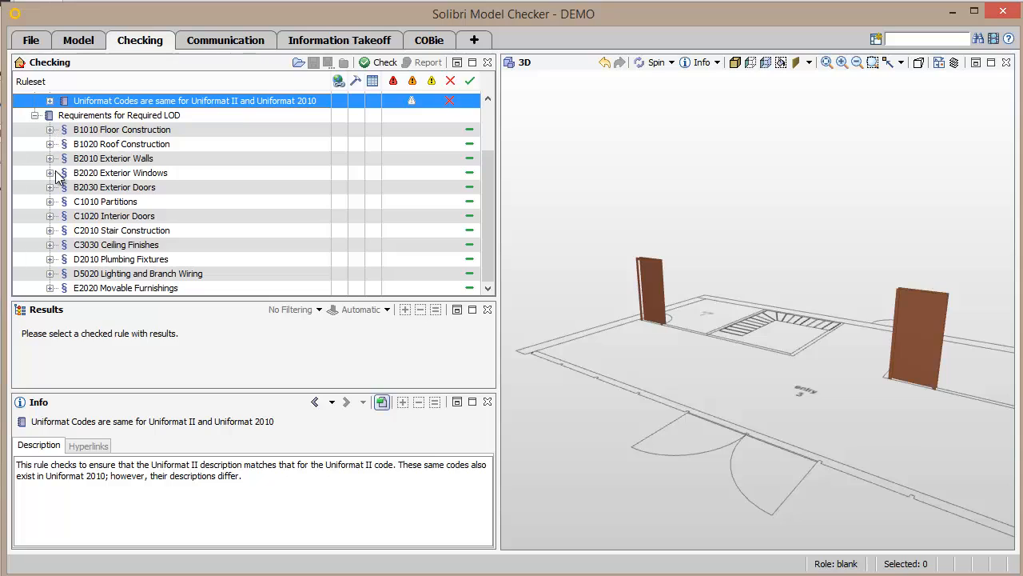
mouse_move(51, 264)
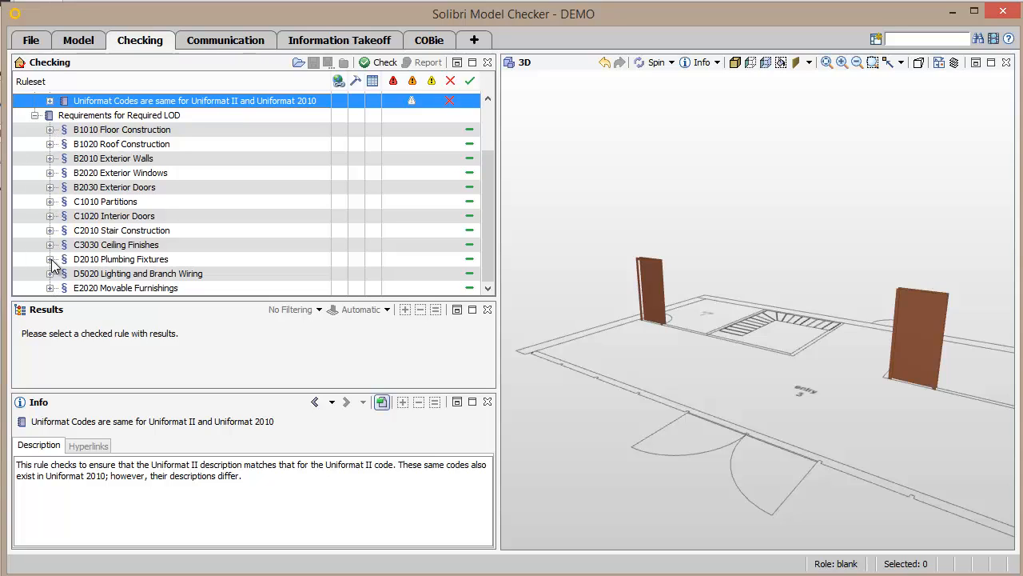
Expand B2010, B2020 and B2030 requirements to list their LOD100–LOD300 sub-rules
left_click(49, 158)
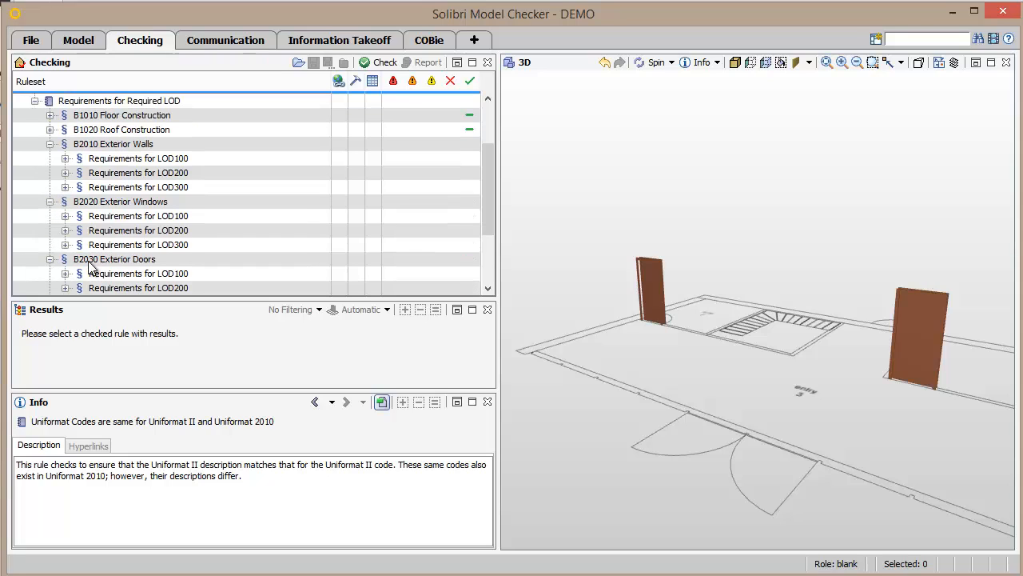
scroll("down", 3)
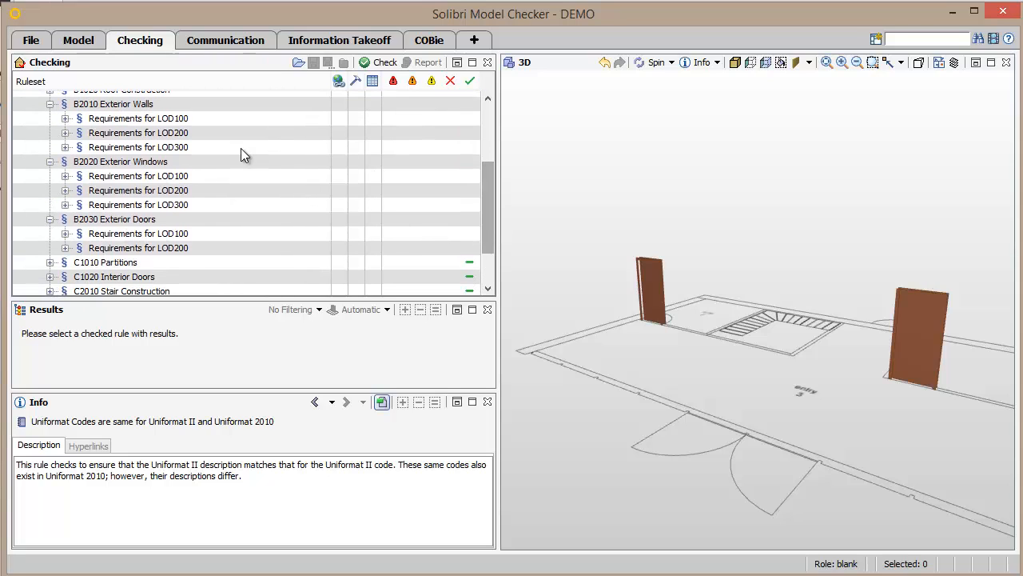
mouse_move(312, 141)
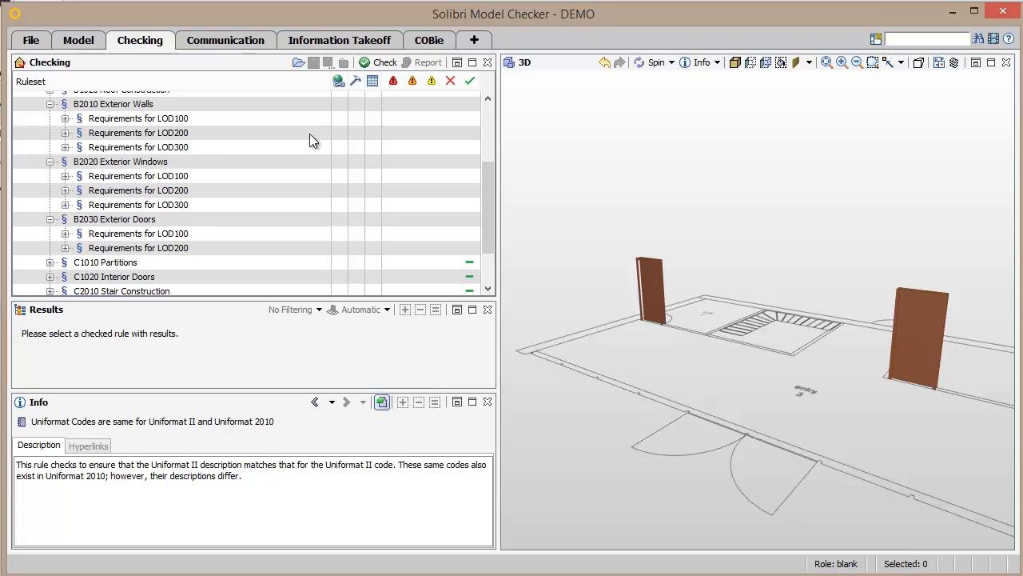
left_click(874, 38)
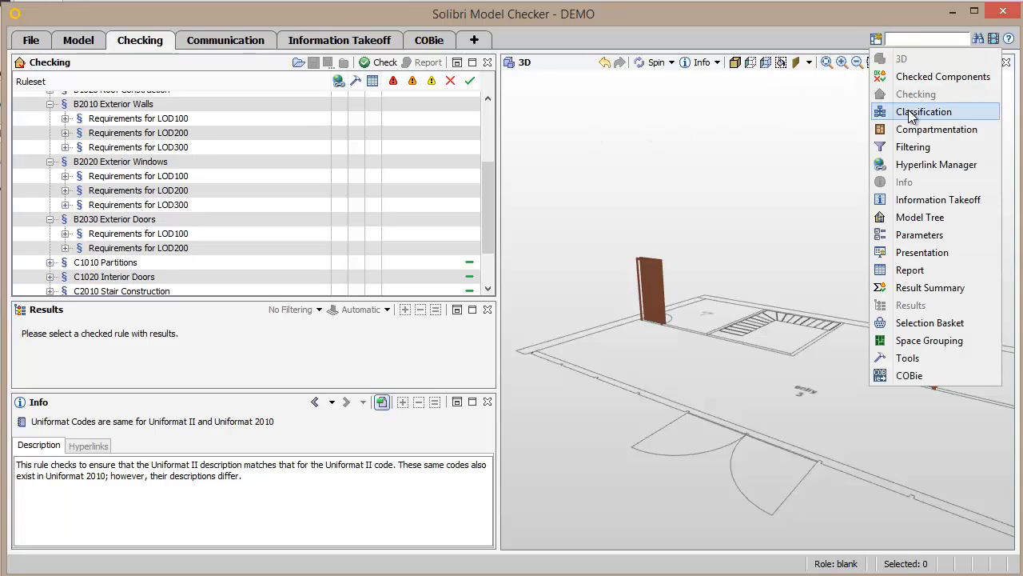
In the Required LOD classification rules, map B2030 Exterior Doors to 300 and confirm
left_click(925, 112)
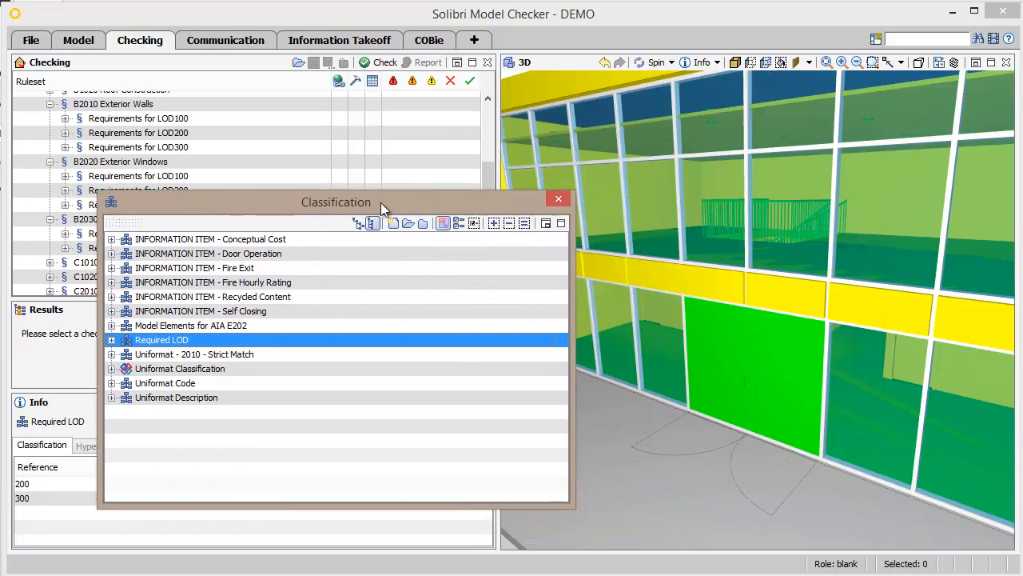
right_click(483, 377)
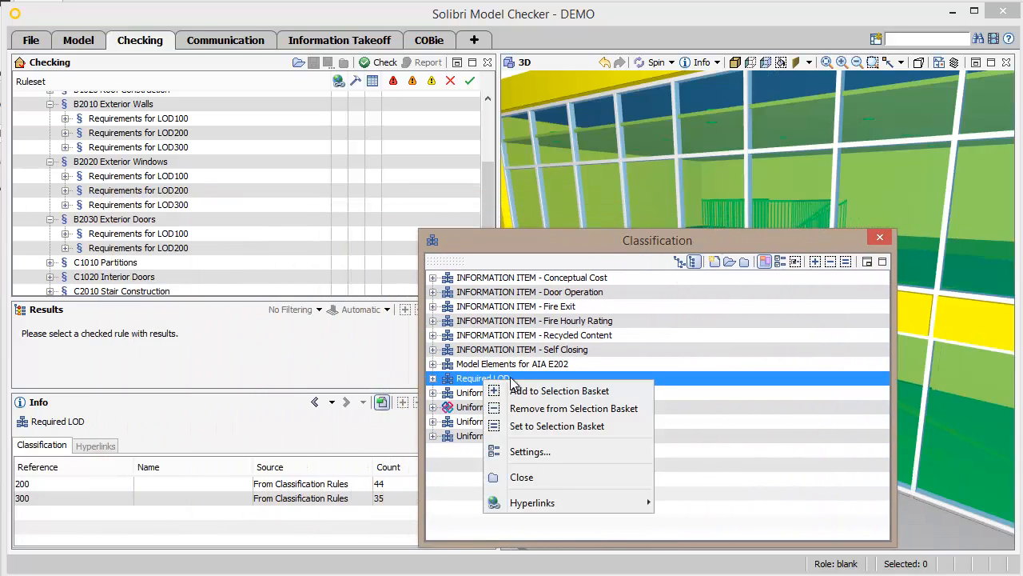
left_click(531, 451)
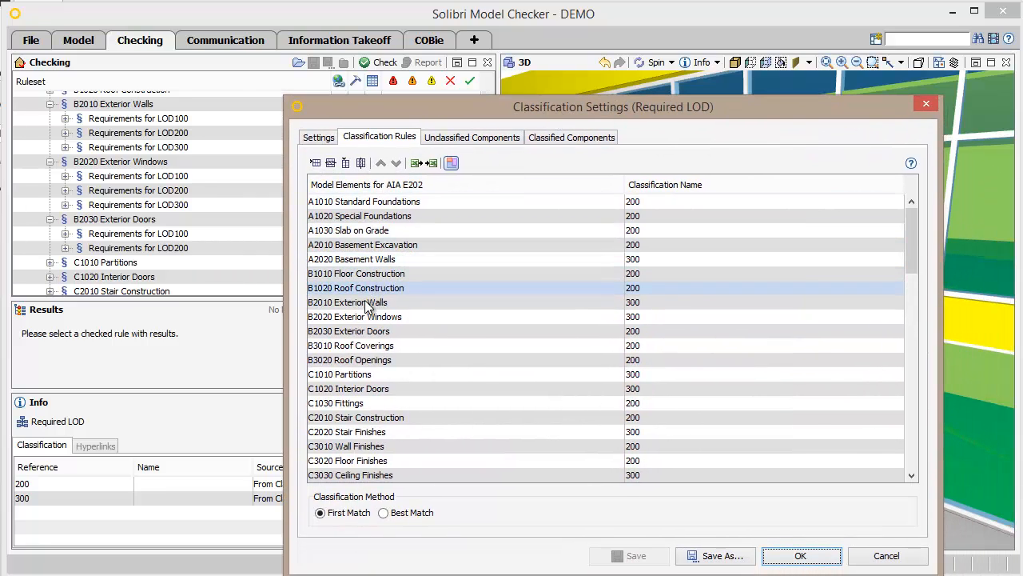
left_click(348, 331)
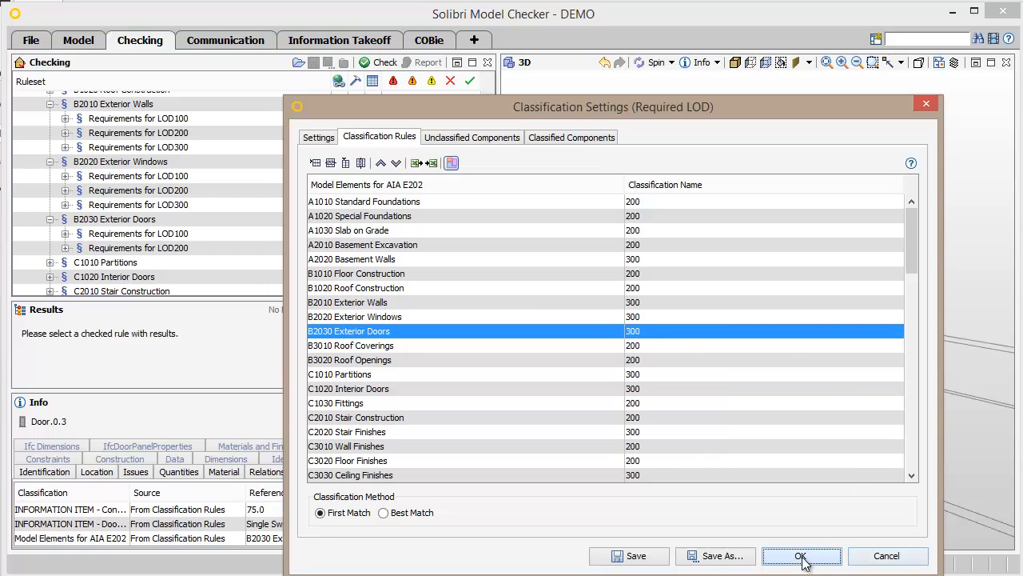
left_click(804, 557)
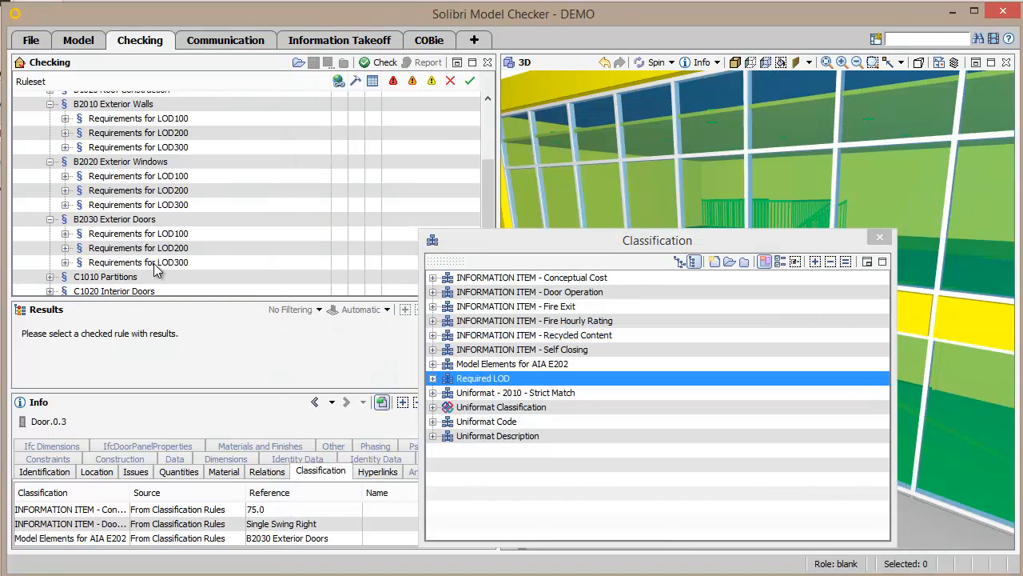
Re-run the check and expand the B2030 Exterior Doors LOD requirements to reach the LOD200 rule
left_click(384, 62)
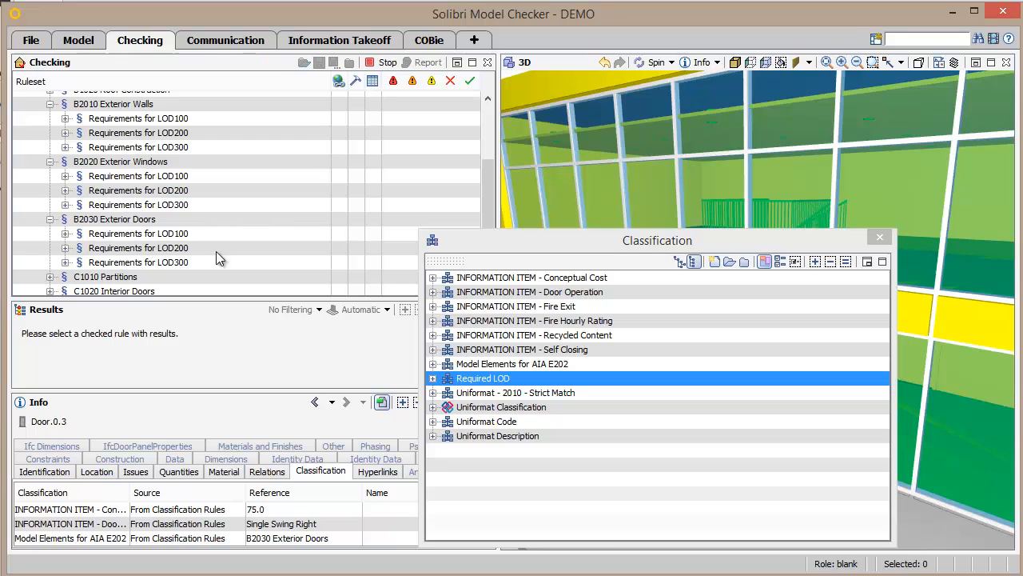
left_click(879, 237)
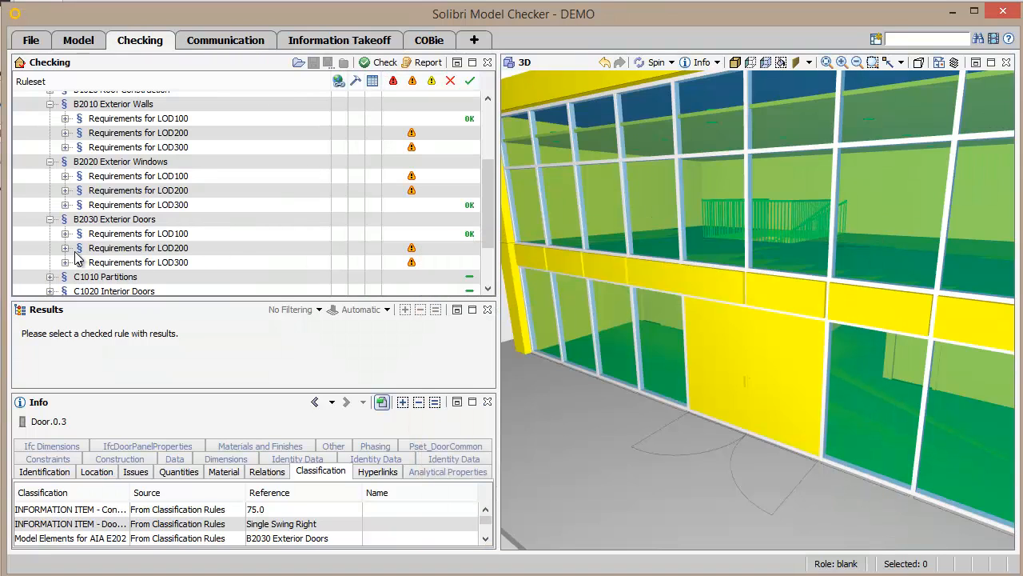
left_click(67, 246)
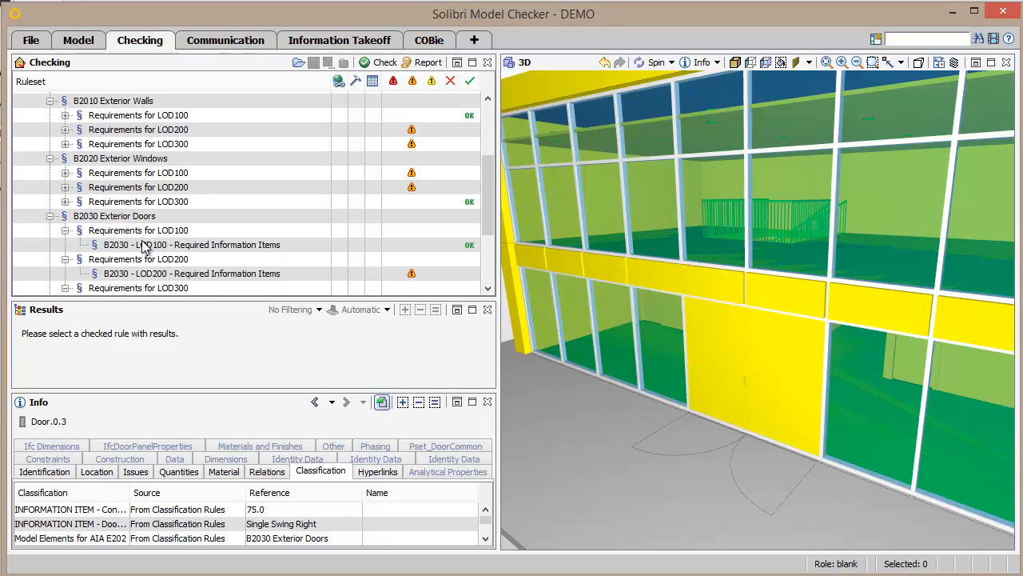
scroll("down", 3)
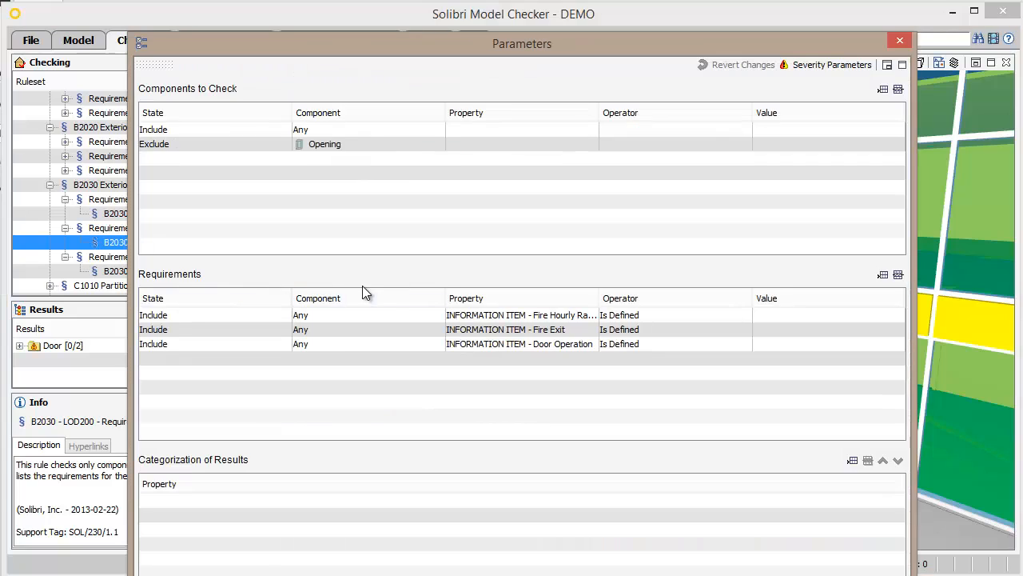
Widen the Property column and select the Fire Exit 'Is Defined' requirement among the three LOD200 items
left_click_drag(598, 297, 675, 298)
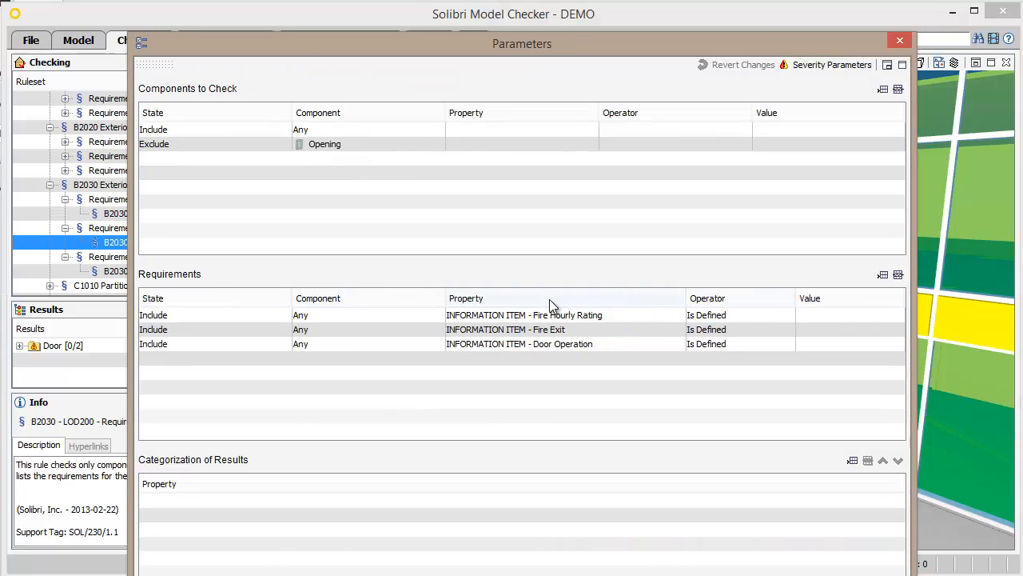
left_click(473, 329)
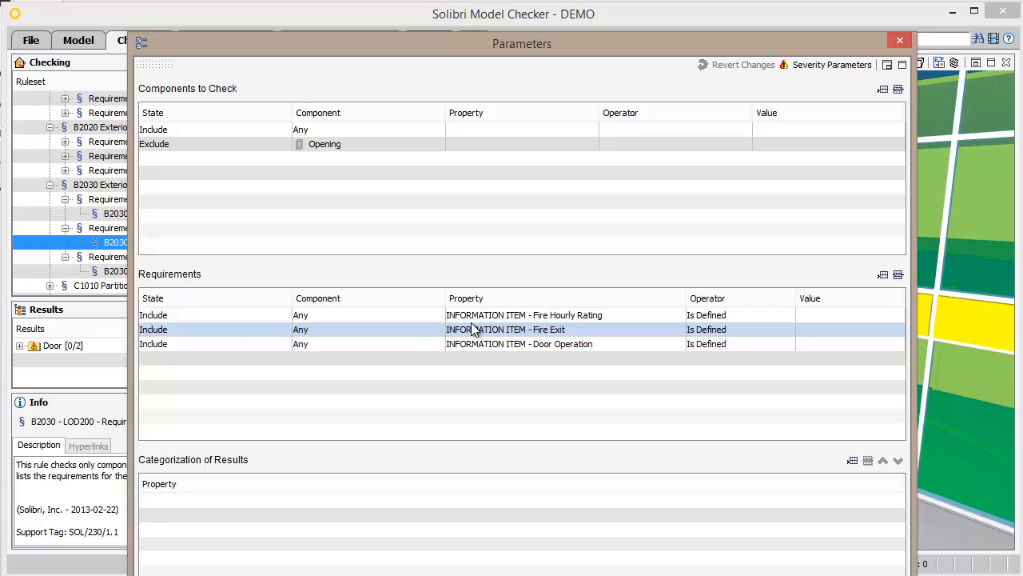
mouse_move(553, 337)
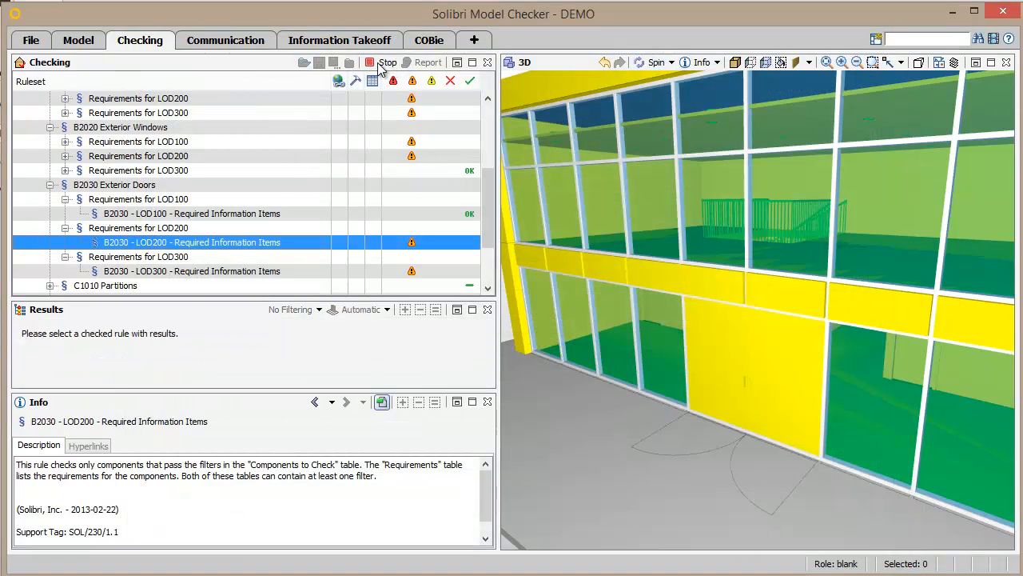
Show Door.0.3 failing the Fire Exit check and its Pset_DoorCommon properties with blank FireRating
left_click(366, 62)
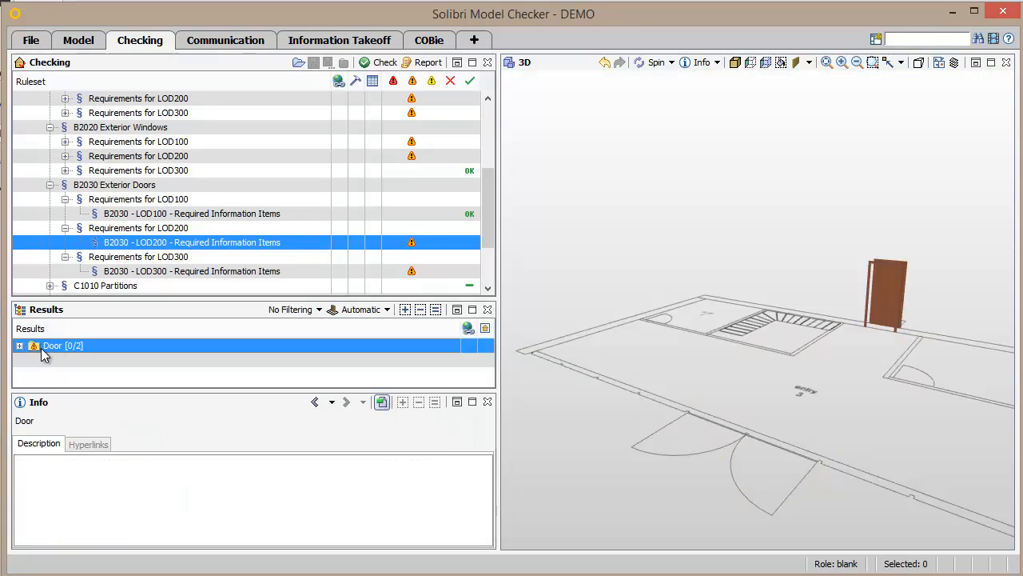
left_click(19, 345)
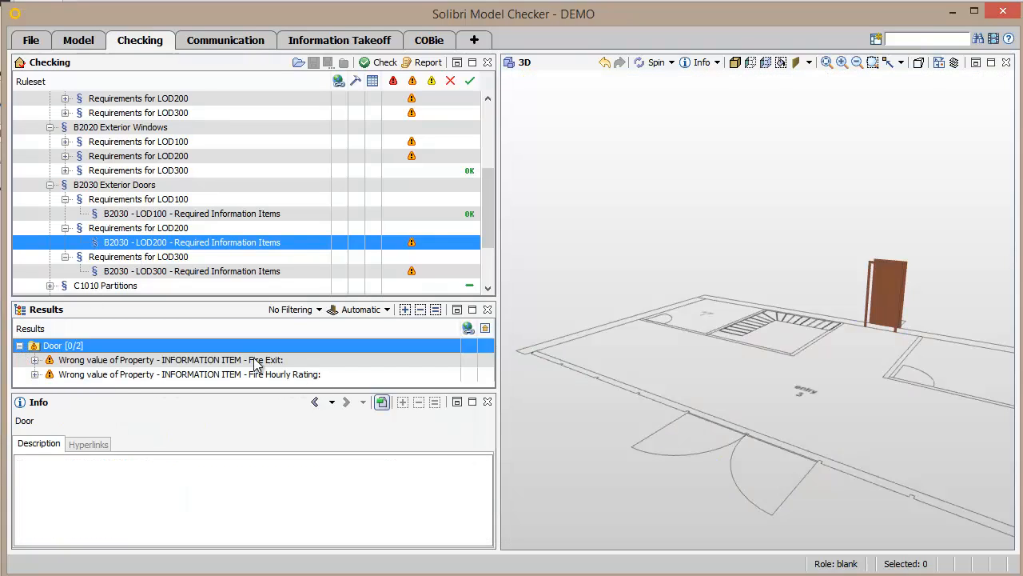
left_click(169, 360)
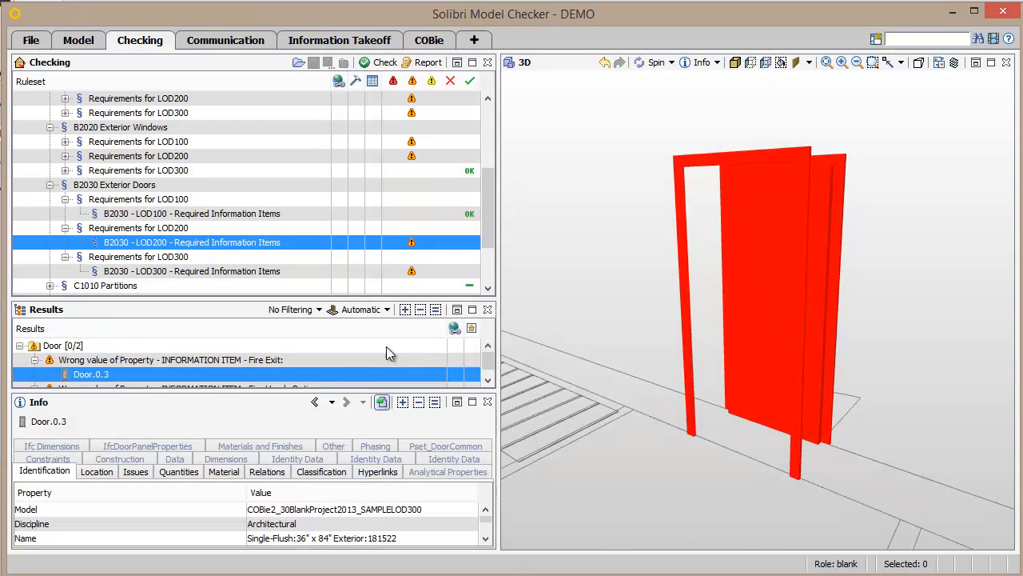
mouse_move(441, 446)
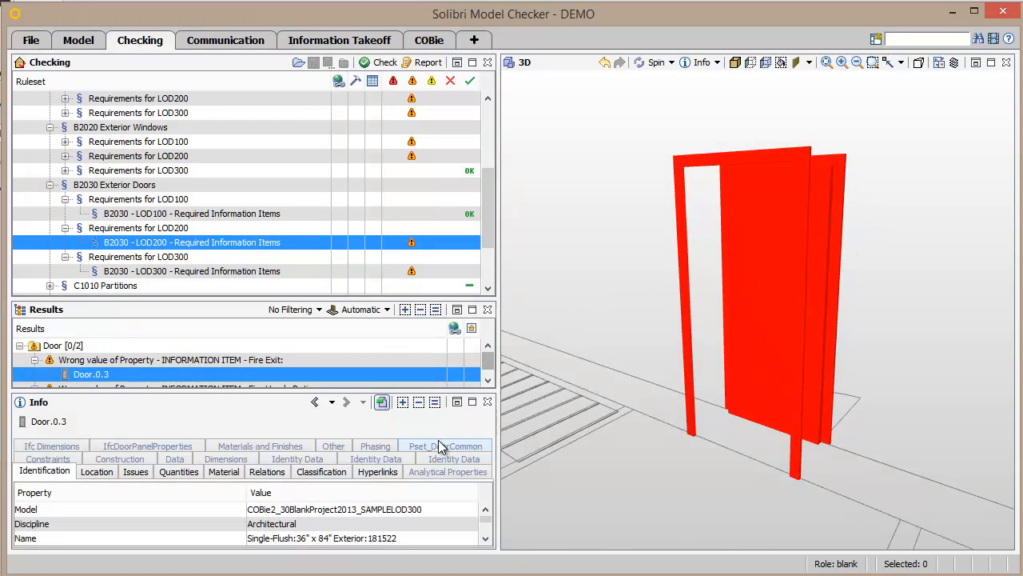
left_click(448, 445)
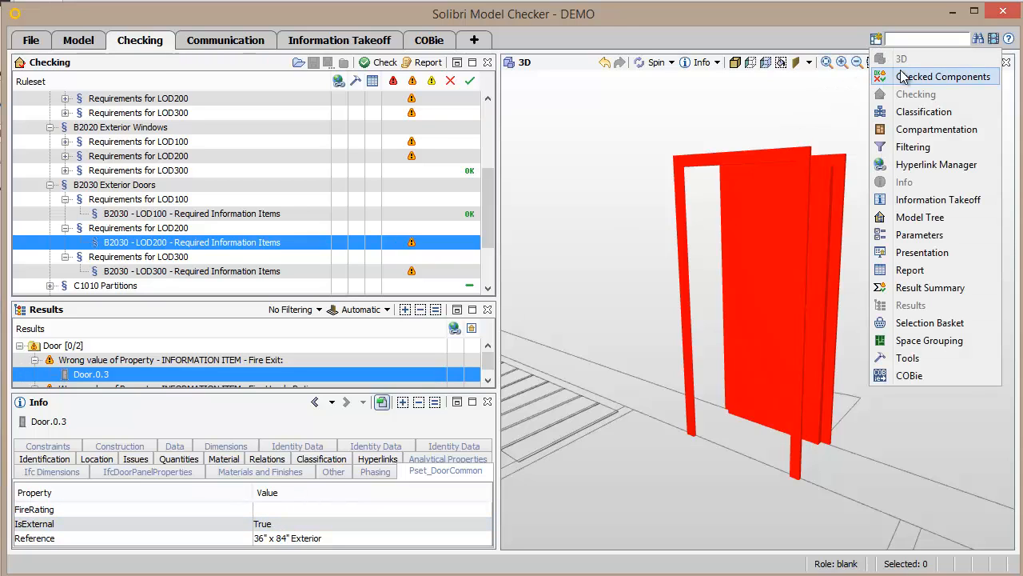
Locate passing door Door.0.7.1 under Curtain Wall Dbl Glass in Checked Components, then dismiss the window
left_click(940, 76)
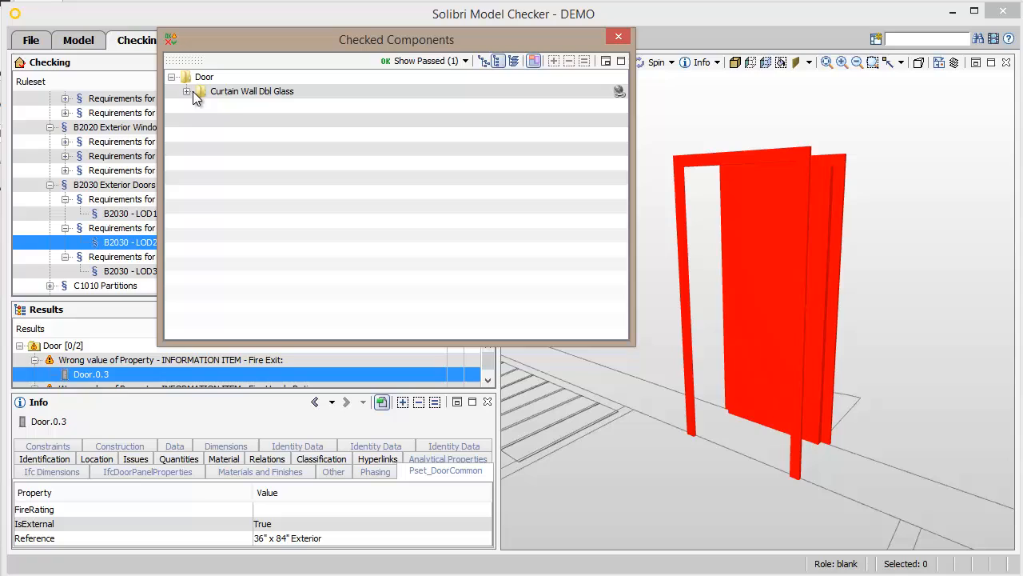
left_click(187, 91)
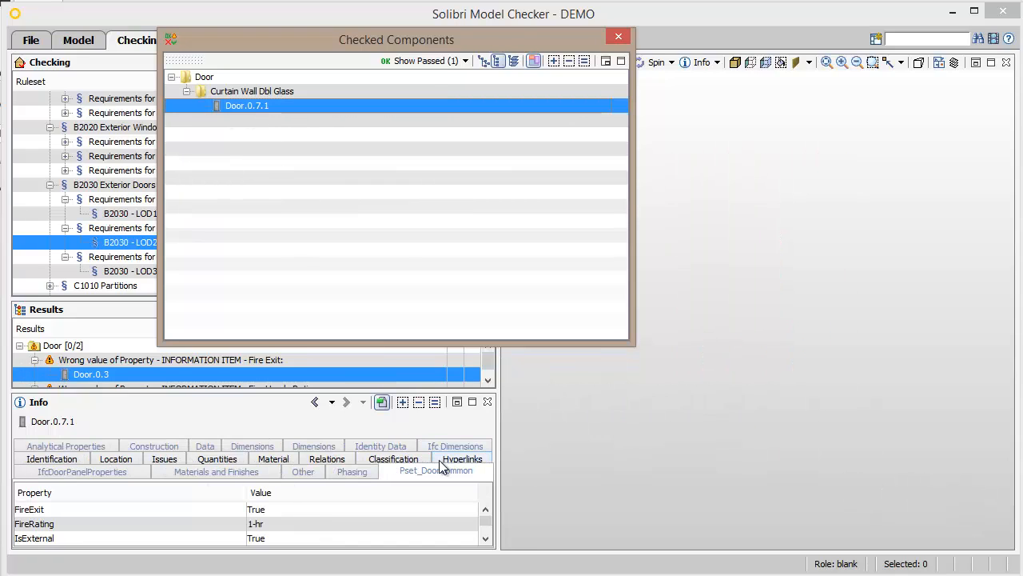
mouse_move(275, 112)
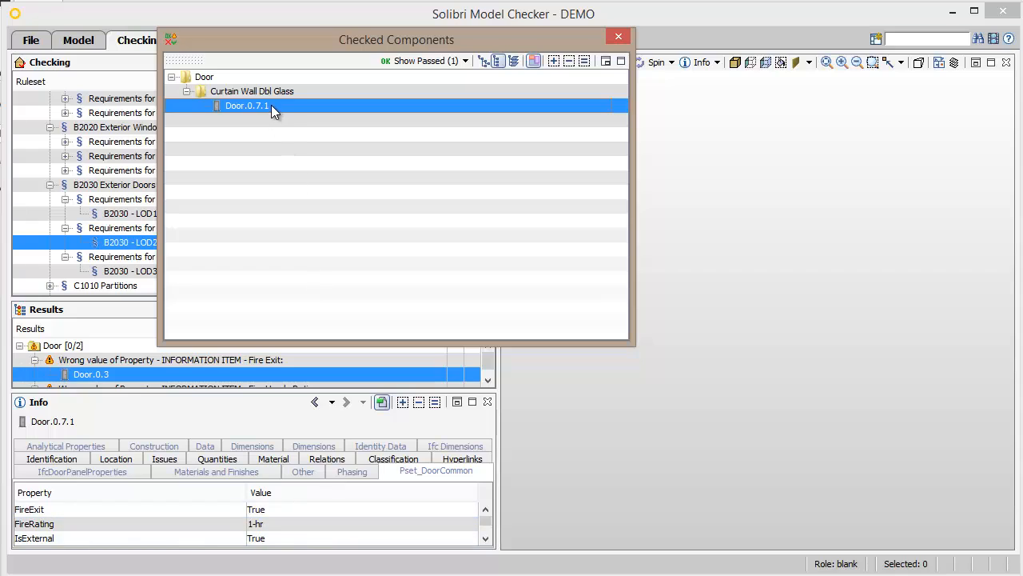
left_click(246, 106)
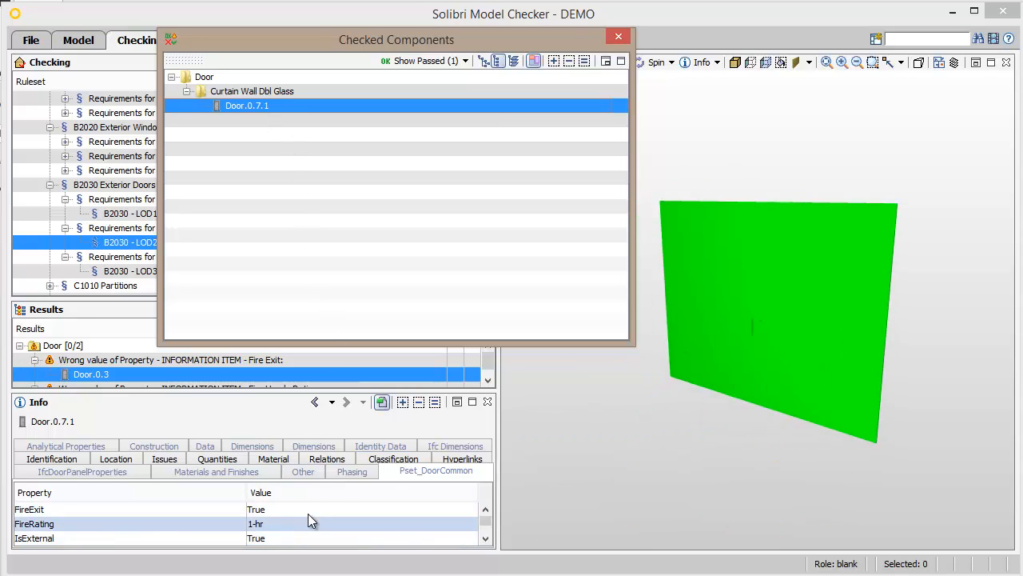
left_click(617, 36)
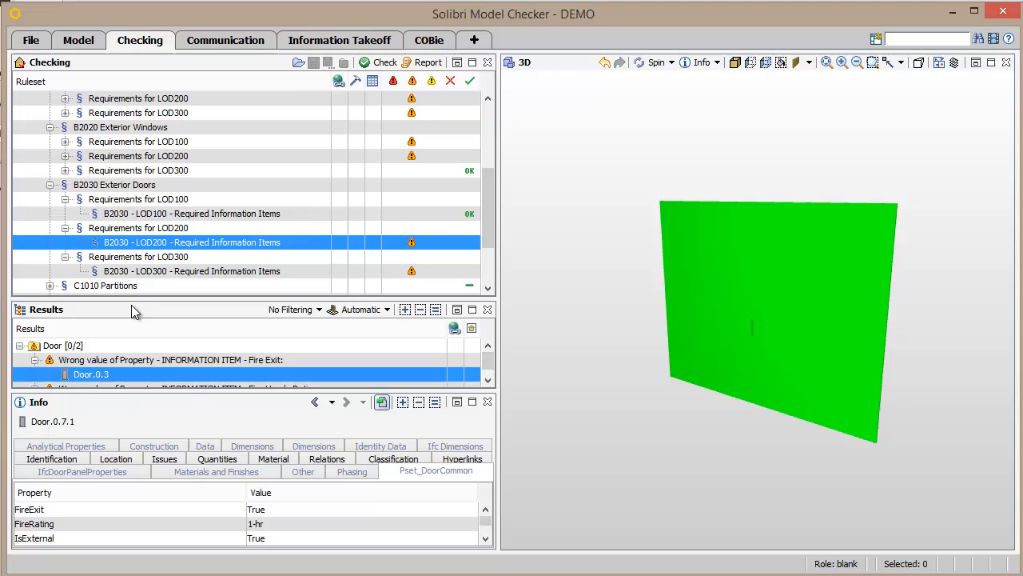
Add a Rejected issue on the door's Fire Exit result and move to the Communication workspace
right_click(104, 358)
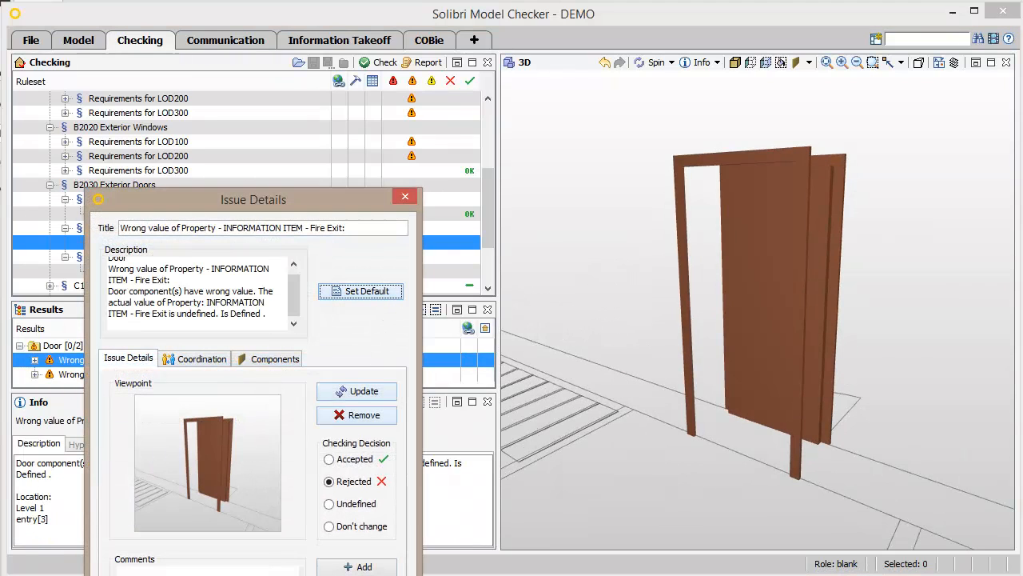
left_click(405, 195)
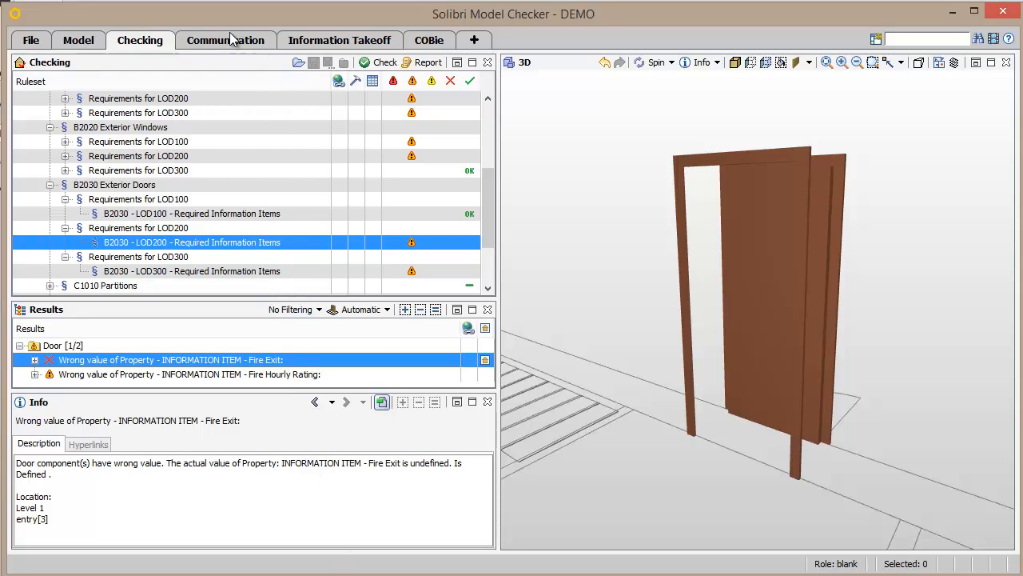
left_click(225, 40)
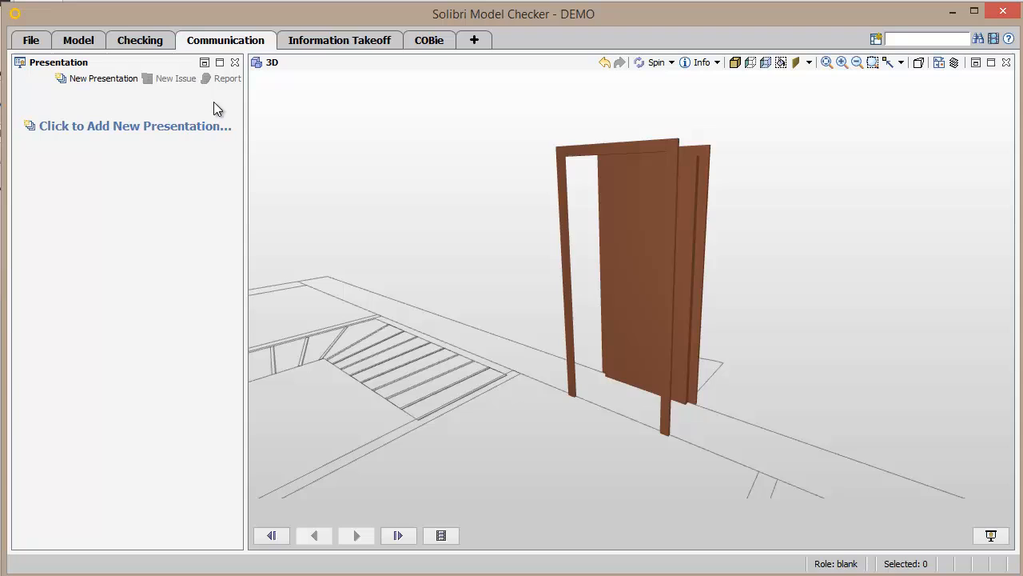
Create Presentation 1 from the AIA Document E202 checking results as four issue slides
left_click(102, 78)
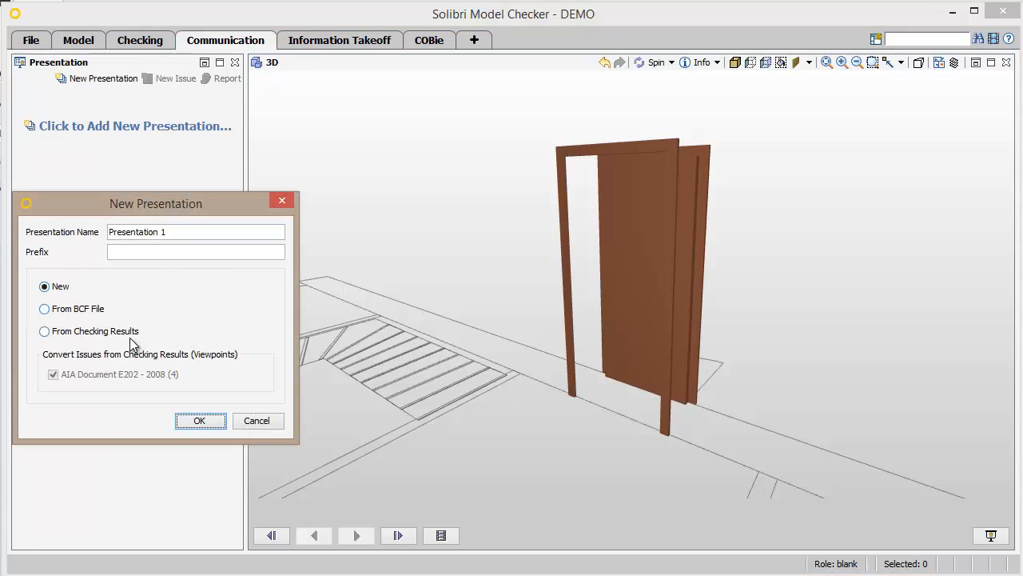
left_click(45, 331)
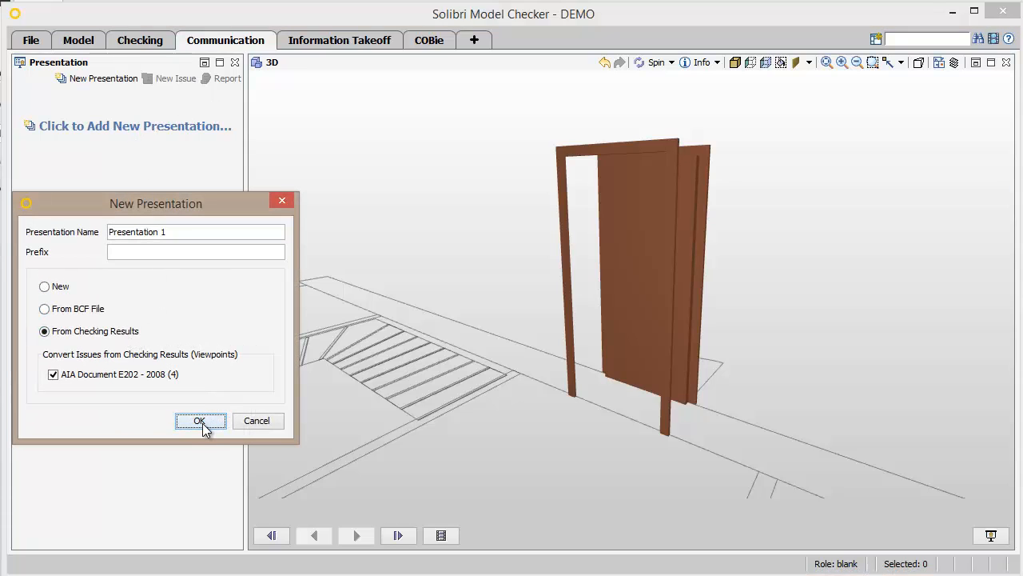
left_click(200, 420)
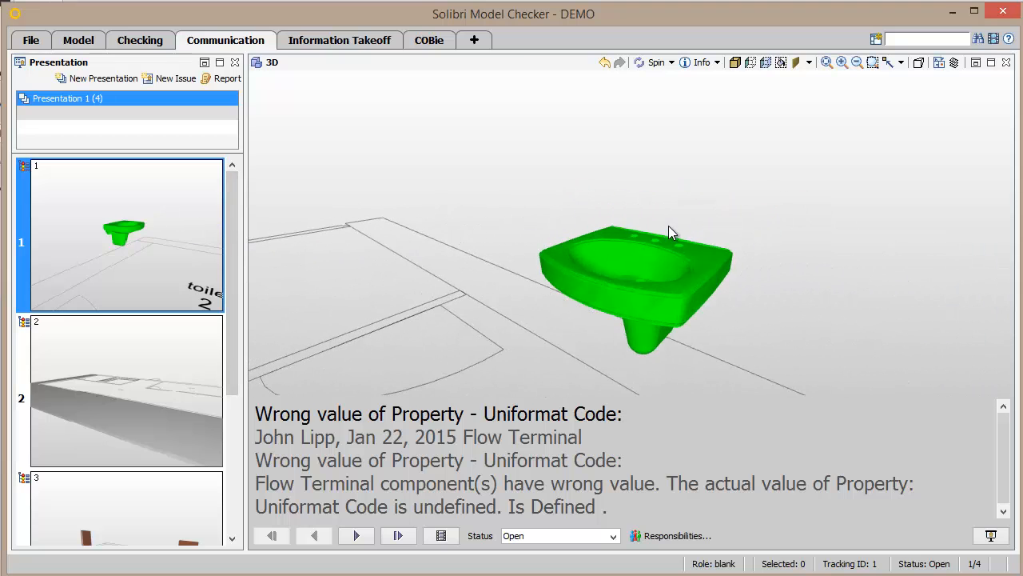
Update slide 1's viewpoint and save a Coordination Report Excel with the detailed template
right_click(124, 232)
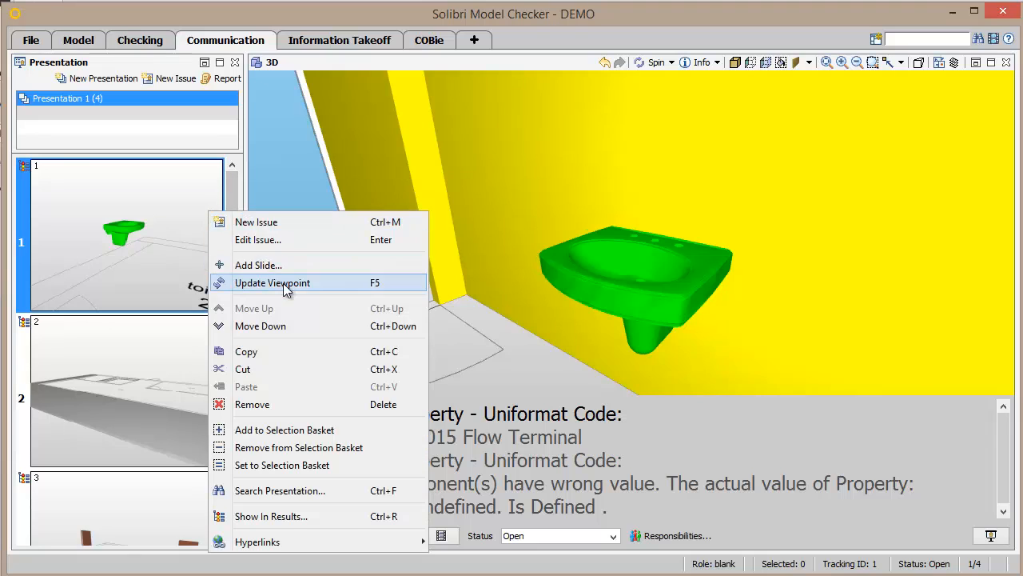
left_click(272, 282)
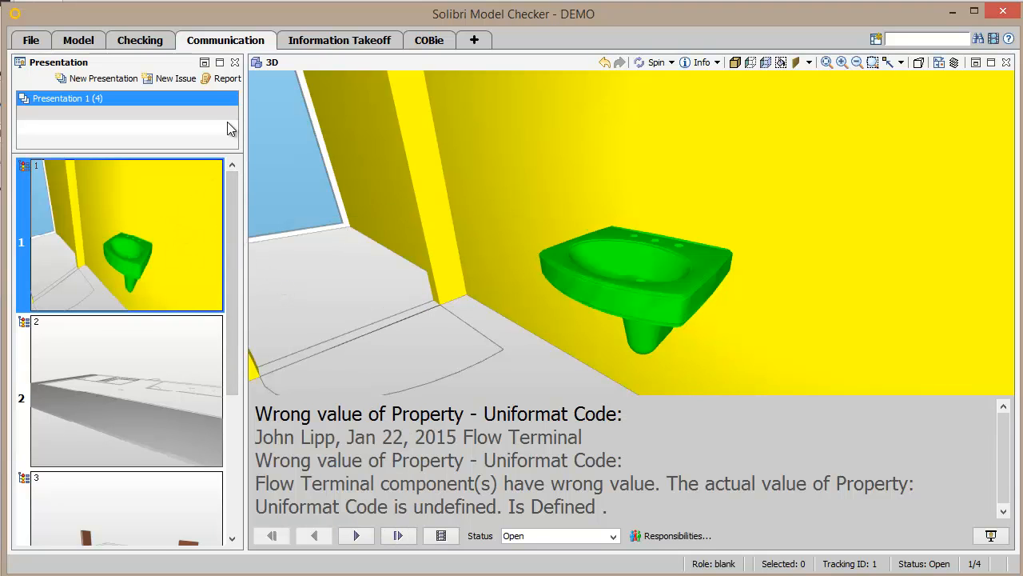
left_click(227, 78)
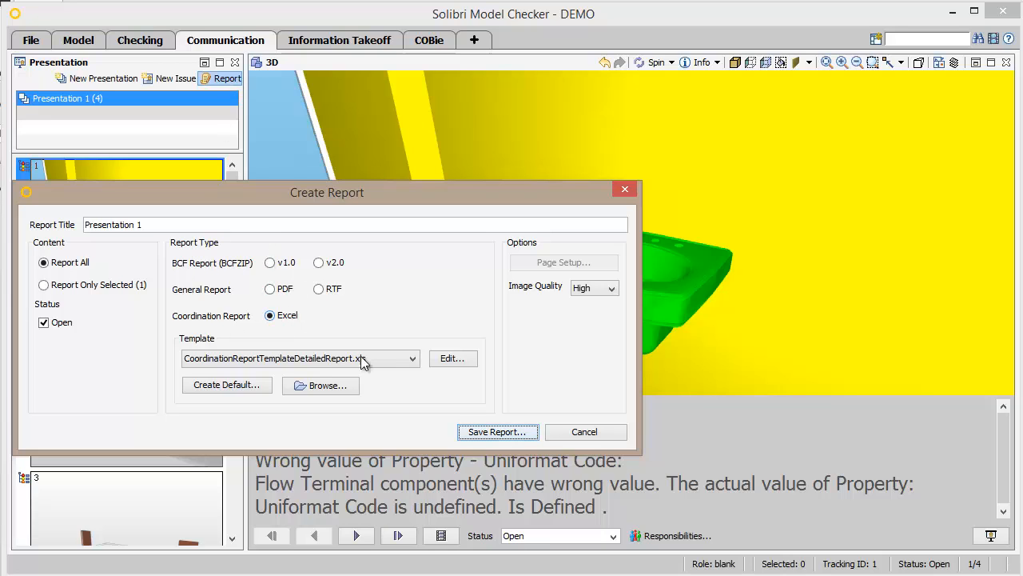
left_click(497, 431)
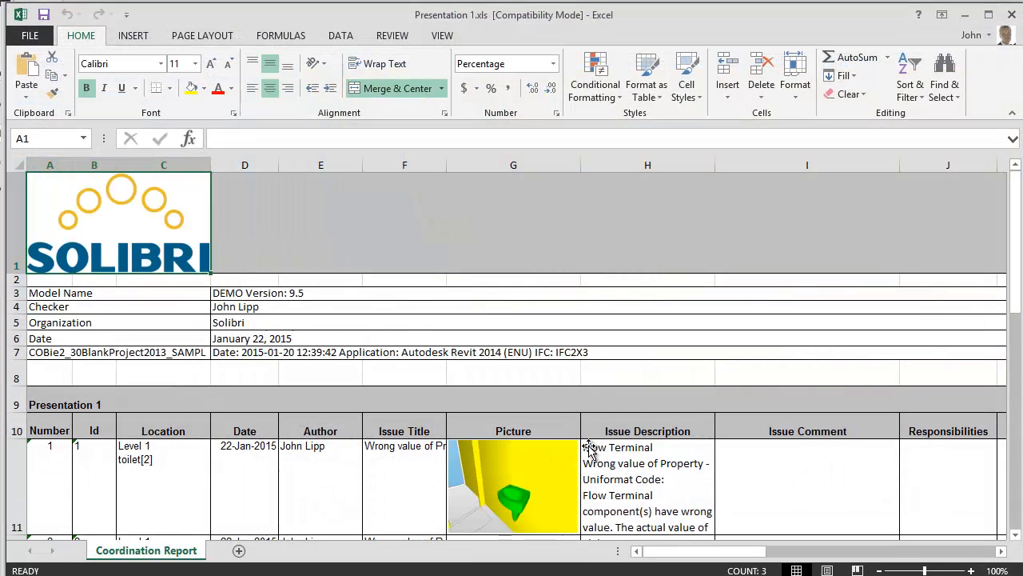
scroll("down", 3)
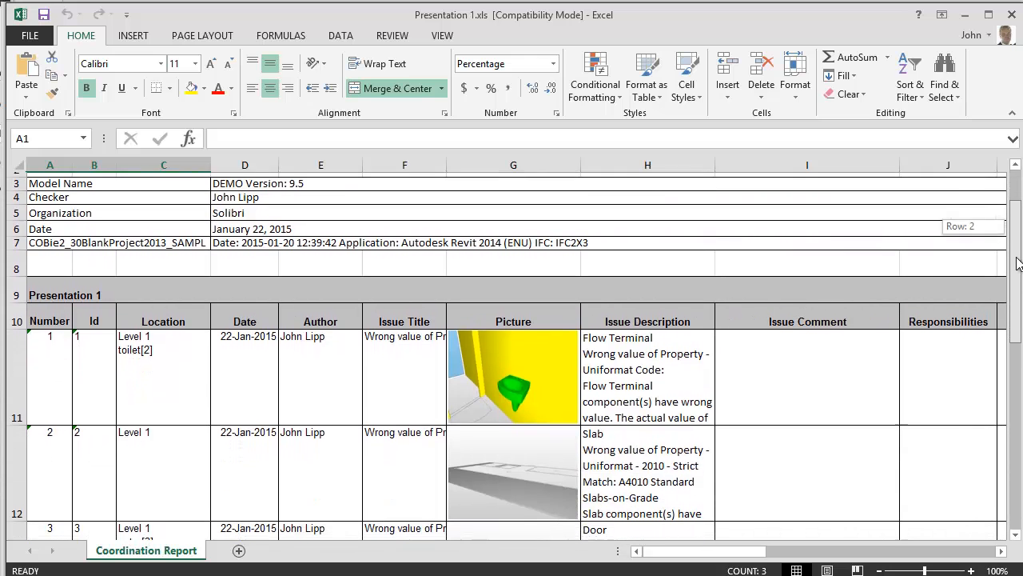
scroll("down", 3)
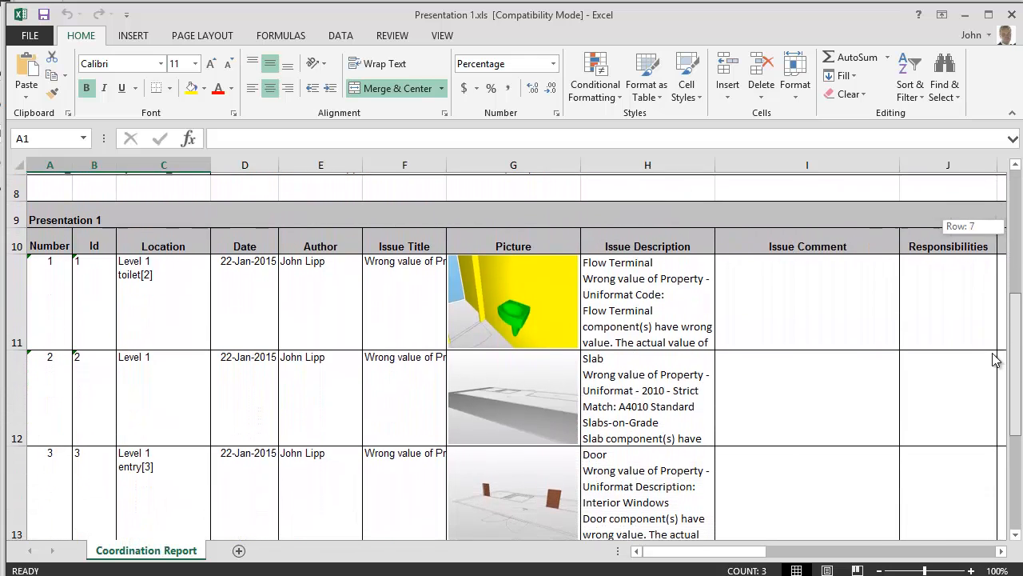
scroll("down", 3)
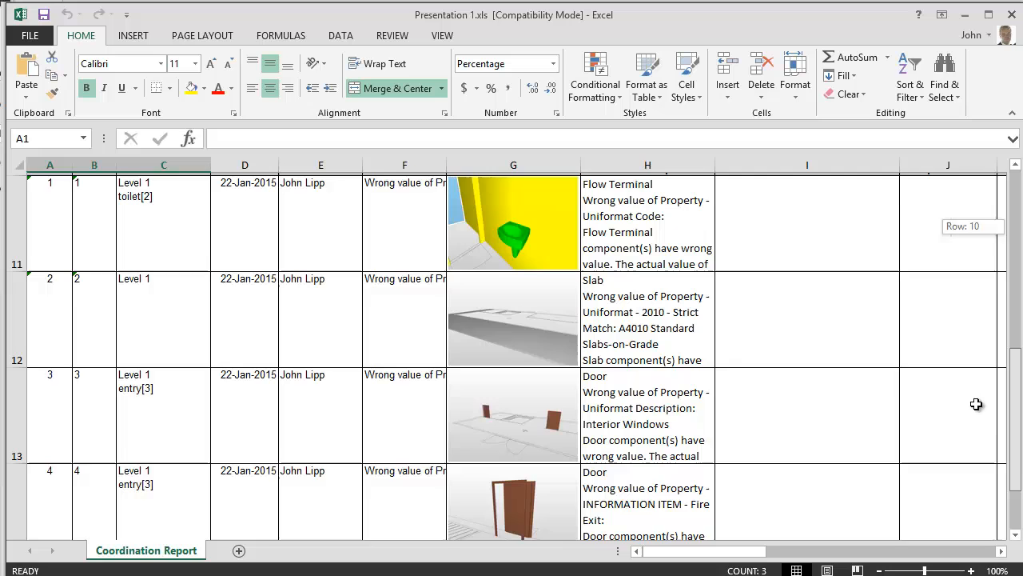
scroll("right", 3)
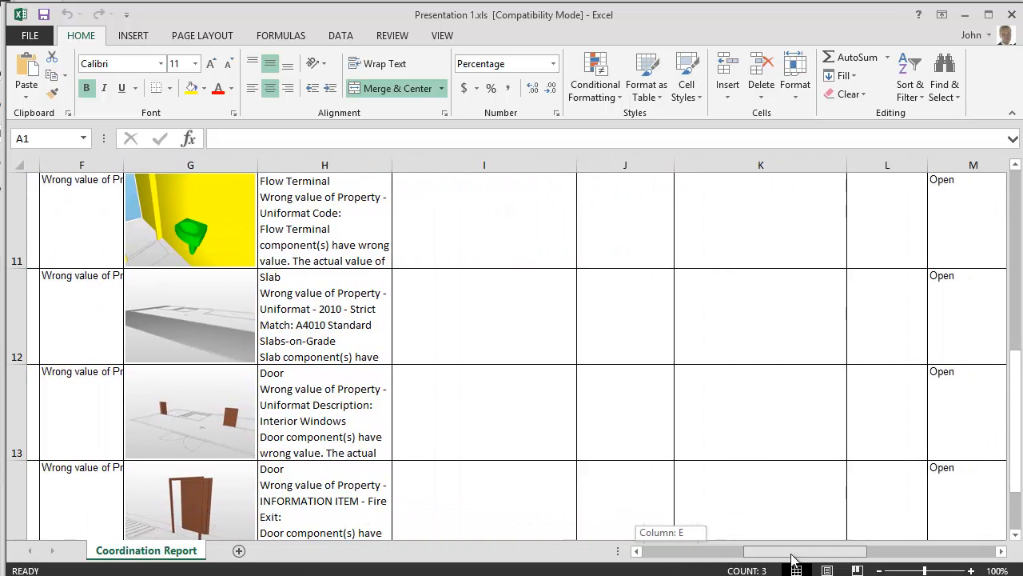
scroll("right", 3)
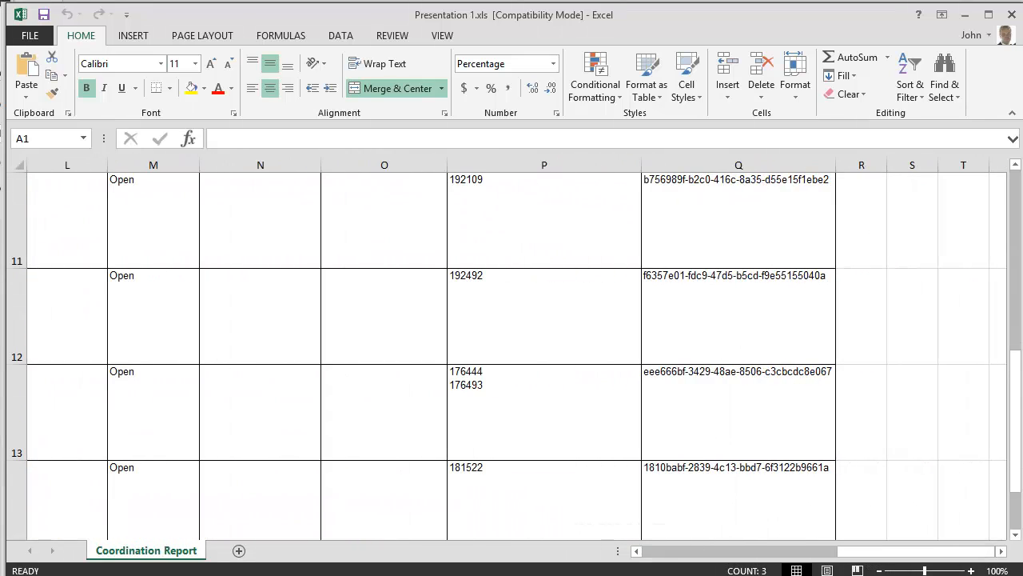